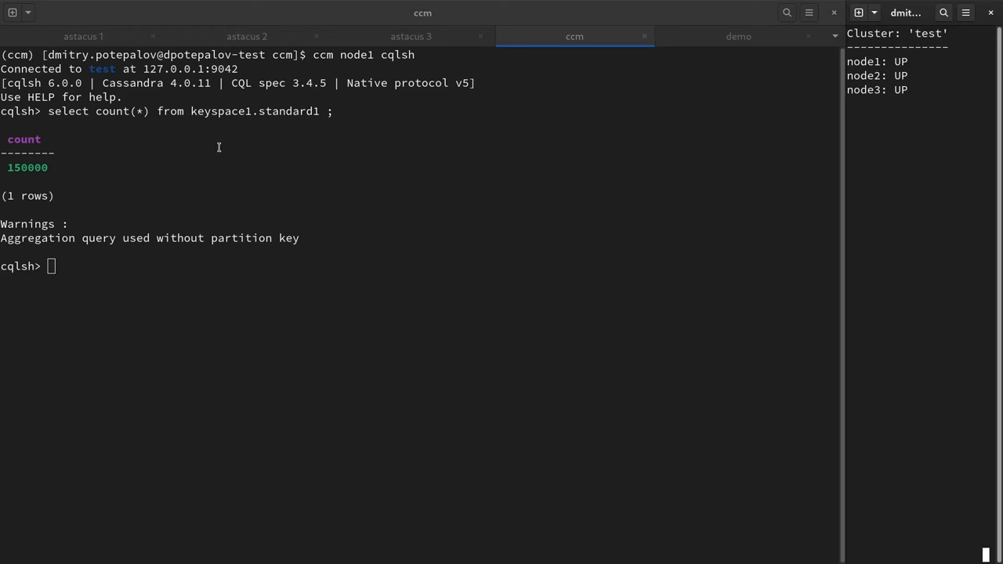
mouse_move(291, 112)
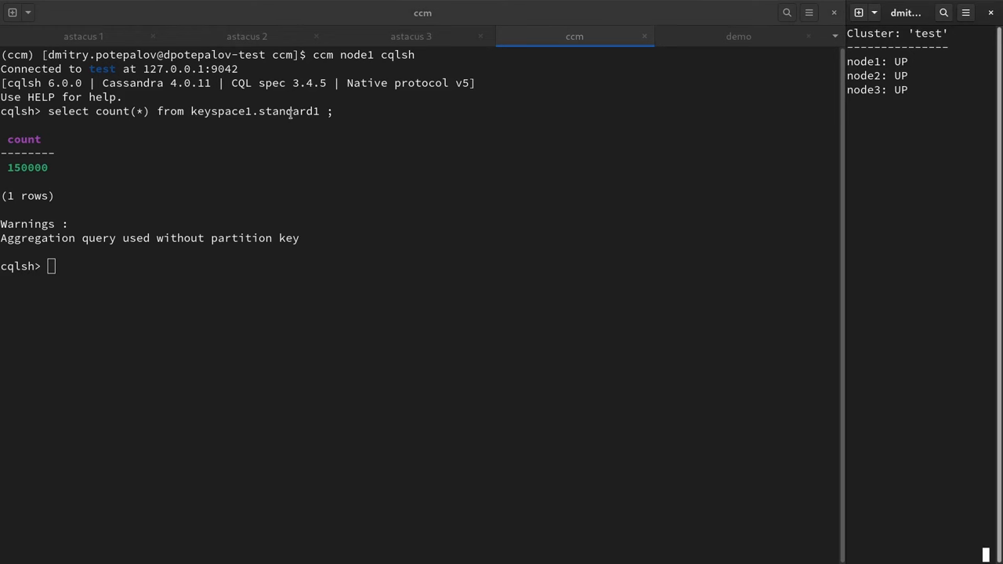
Step: Check the node1, node2 and node3 Astacus server tabs in turn, ending back on node1
double_click(254, 110)
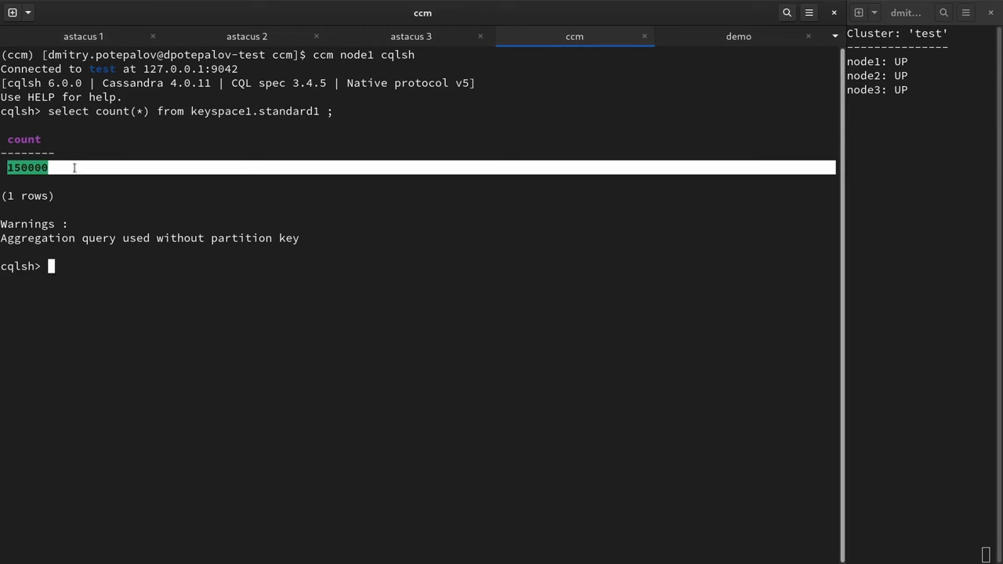
left_click(607, 152)
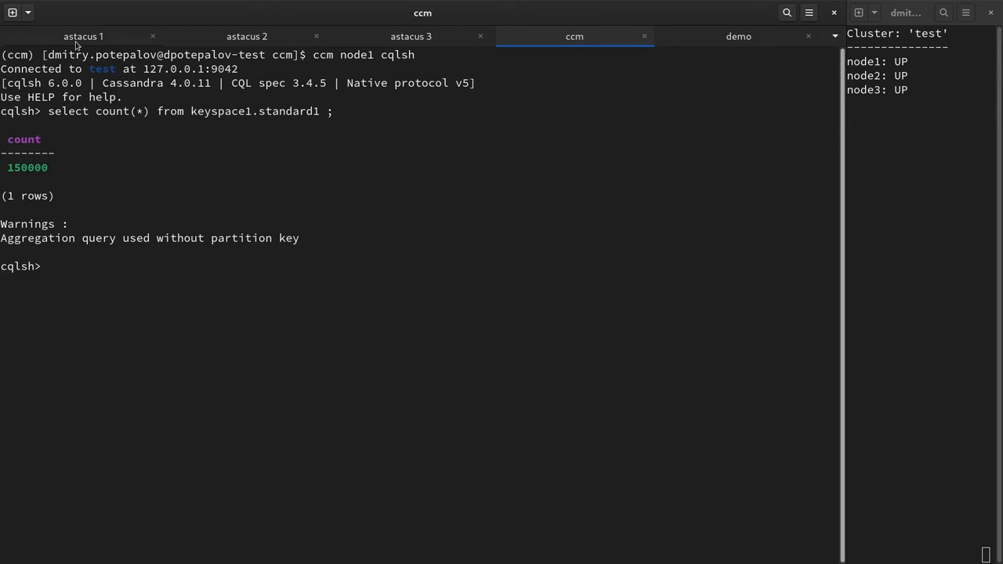
left_click(83, 36)
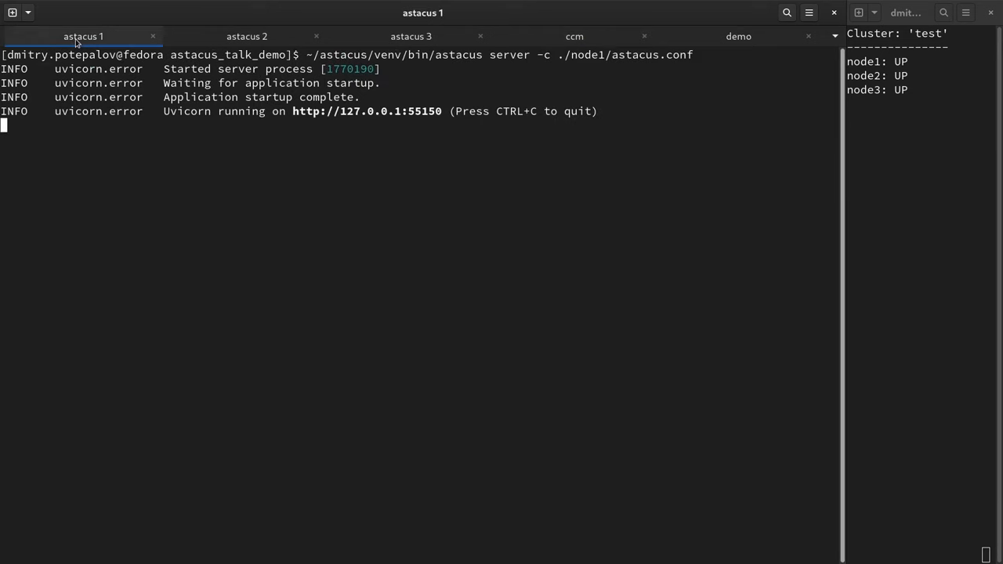
left_click(246, 36)
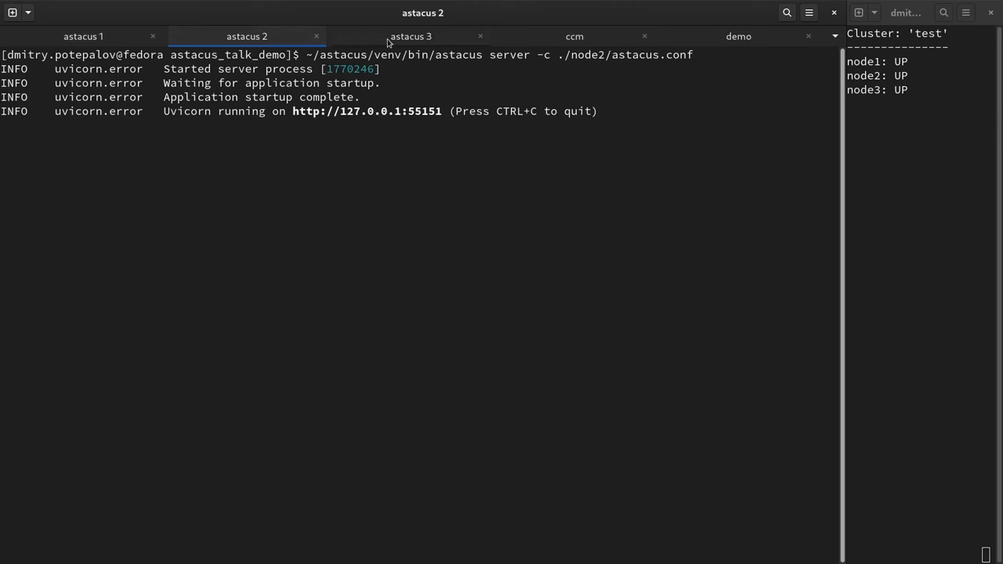
left_click(410, 36)
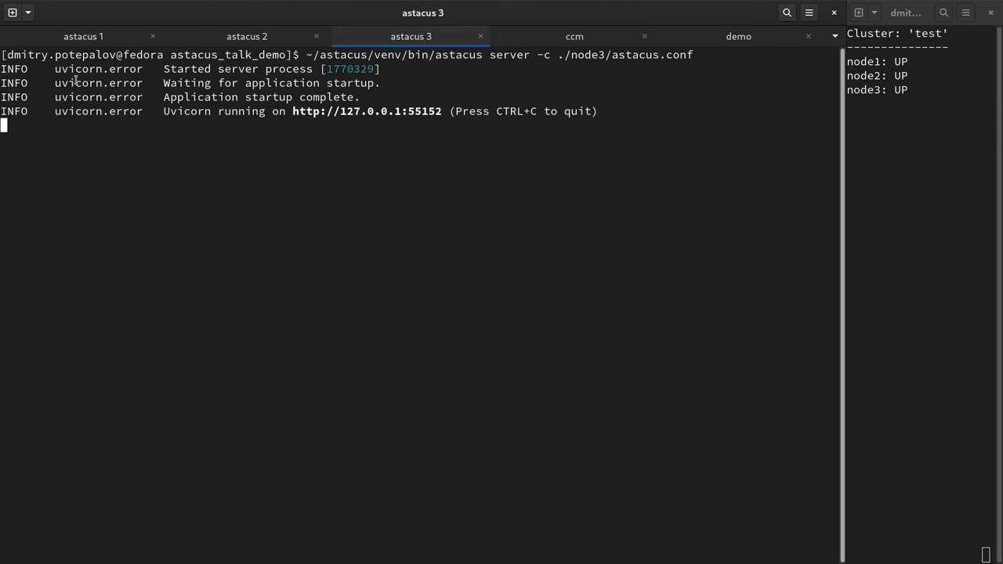
left_click(83, 36)
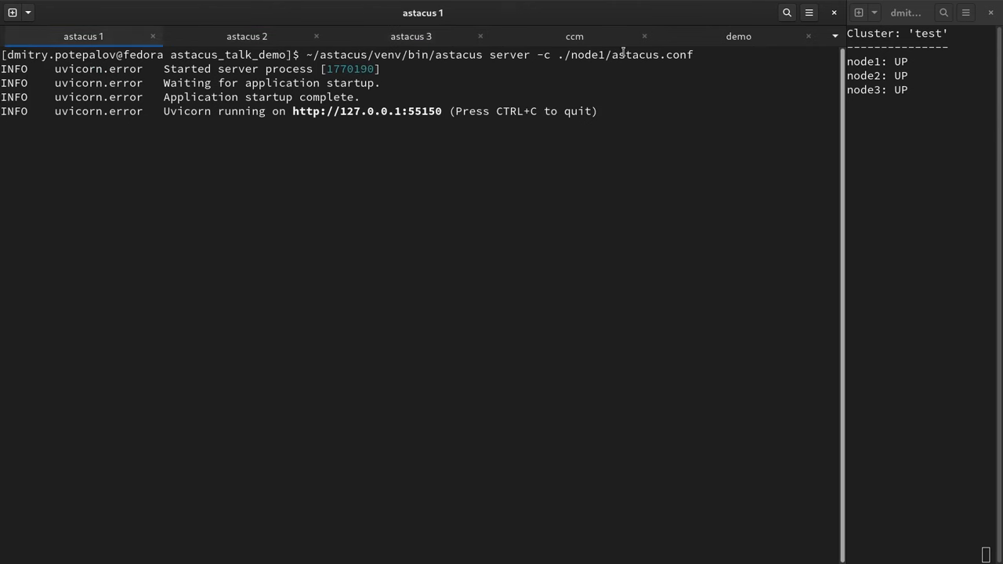
Step: View ./node1/astacus.conf in less from the demo shell, scrolling through coordinator and plugin_config
left_click(738, 36)
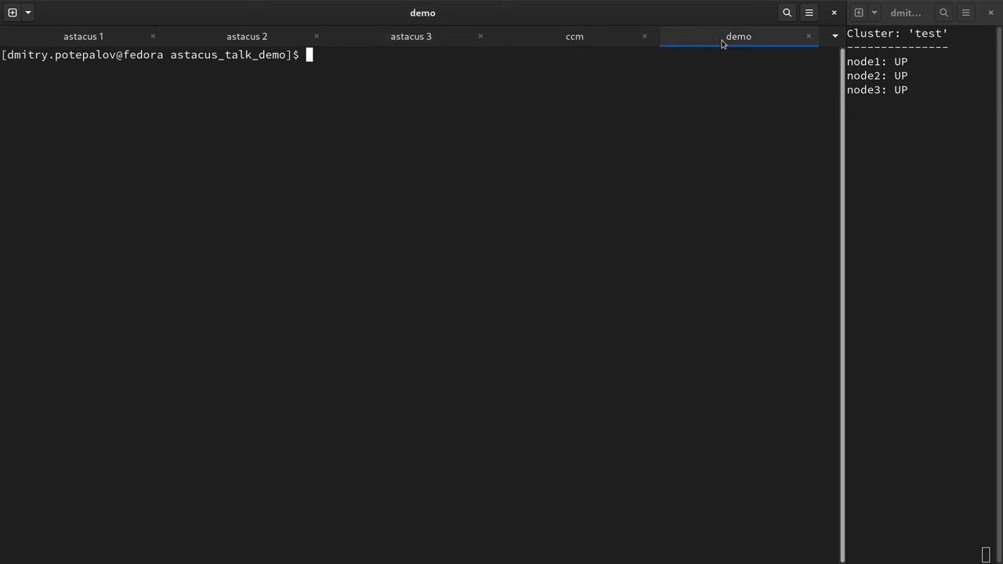
type("less")
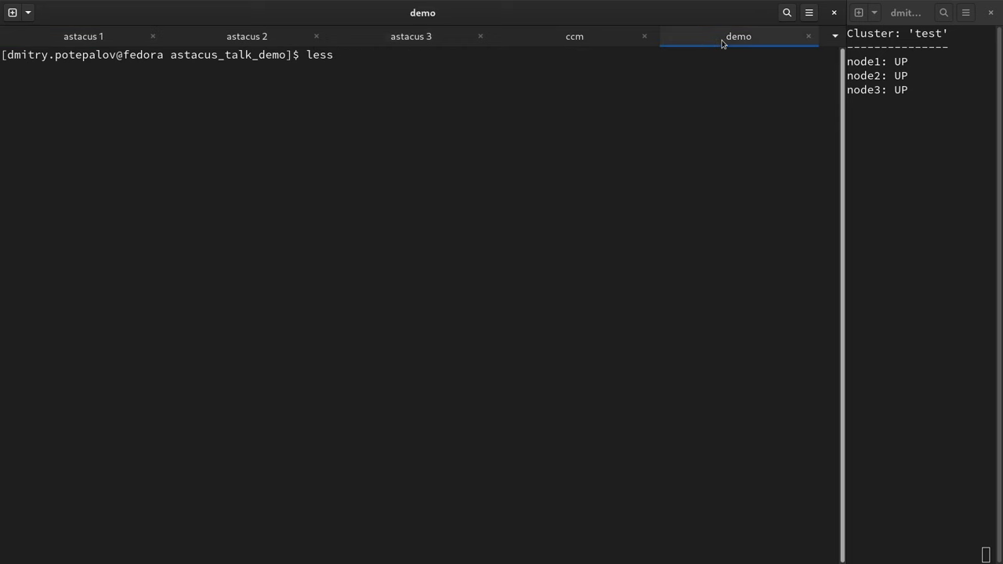
type("./node1/astacus.conf")
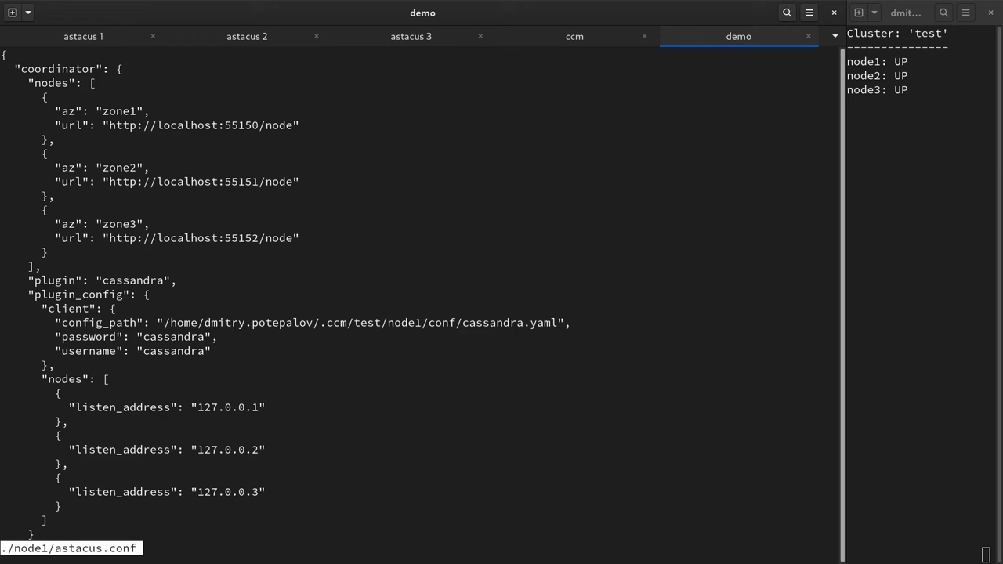
mouse_move(372, 169)
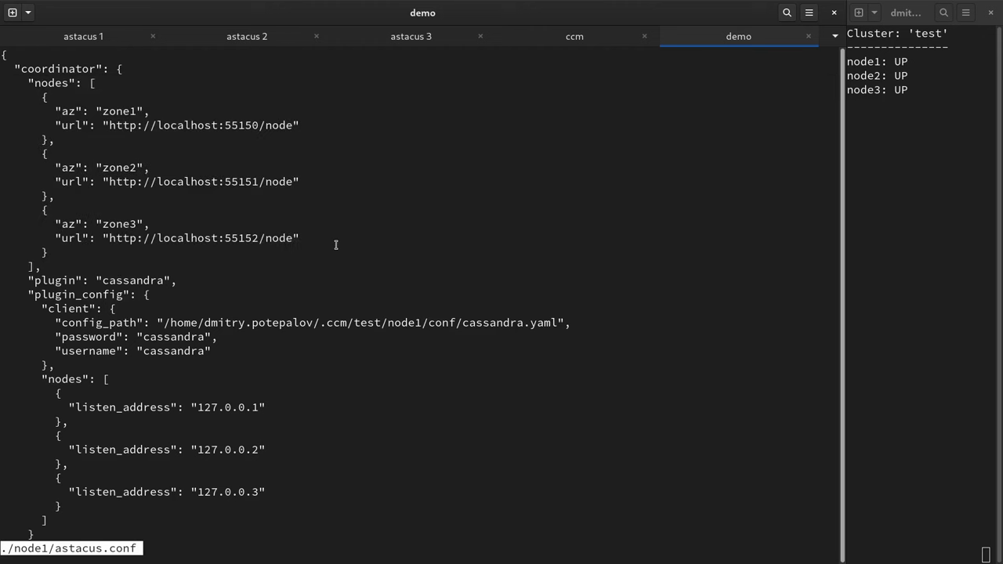
scroll("down", 3)
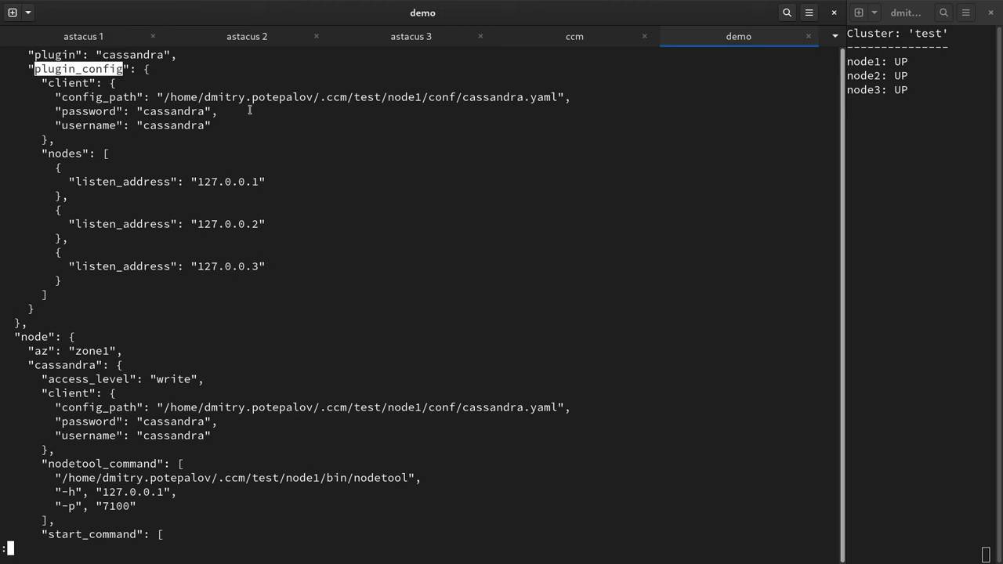
mouse_move(313, 164)
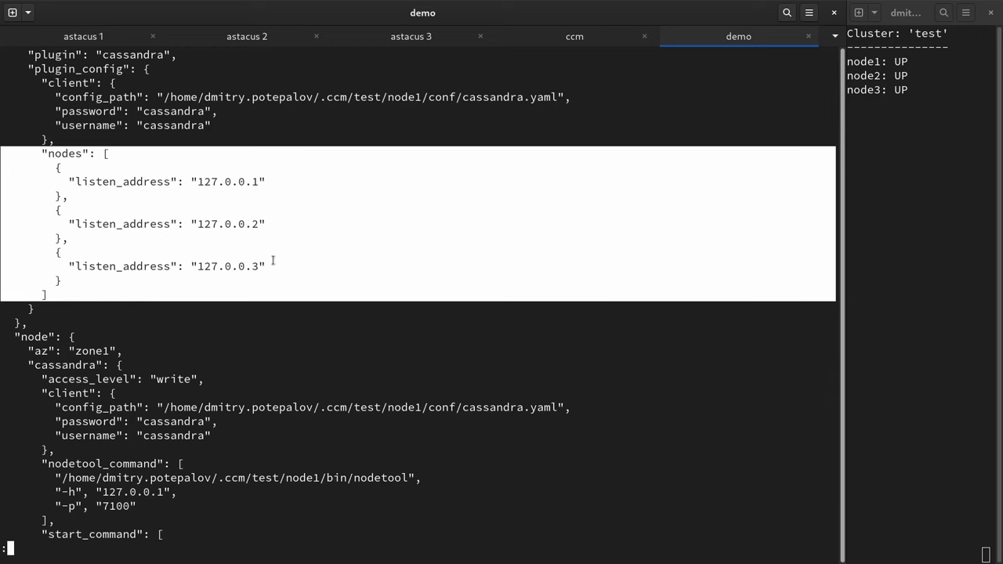
scroll("down", 3)
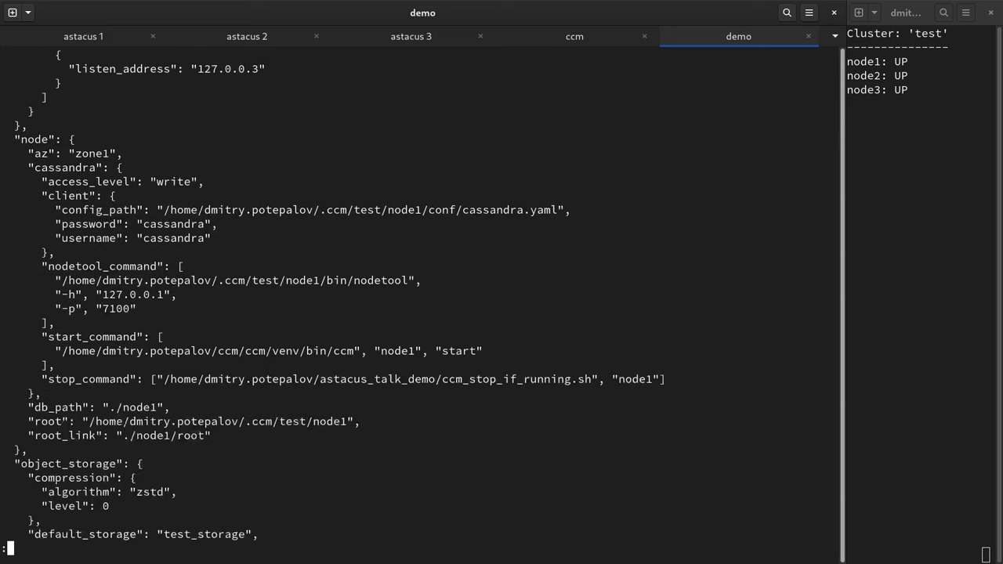
Step: Highlight node1's nodetool, start and stop commands, then scroll to the config's end
scroll("down", 3)
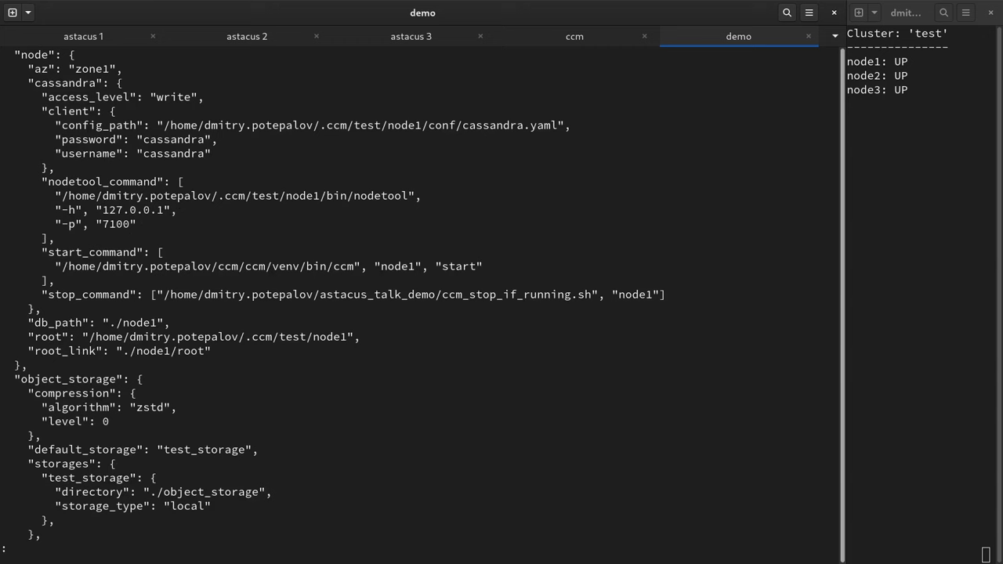
double_click(35, 54)
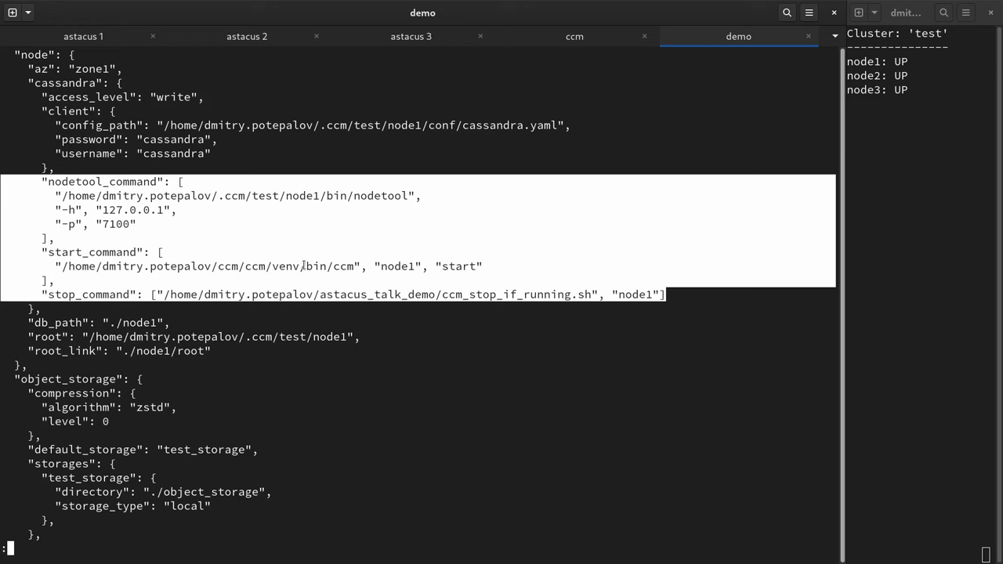
mouse_move(337, 200)
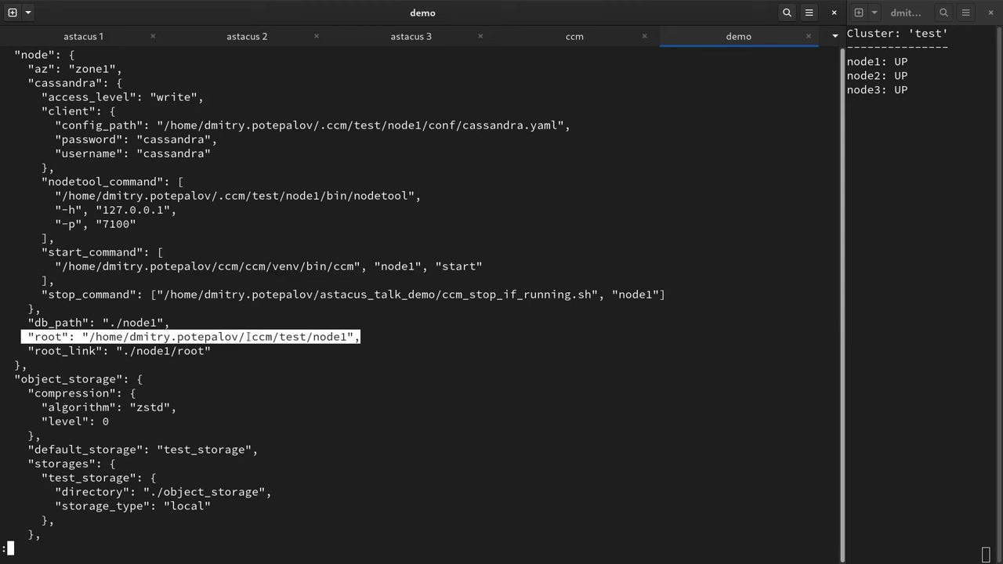
scroll("down", 3)
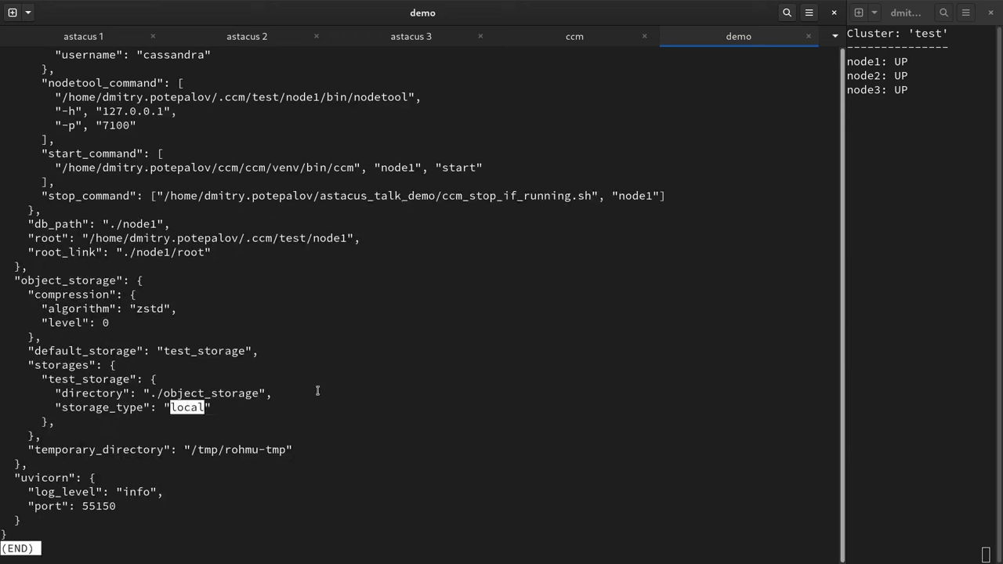
mouse_move(372, 376)
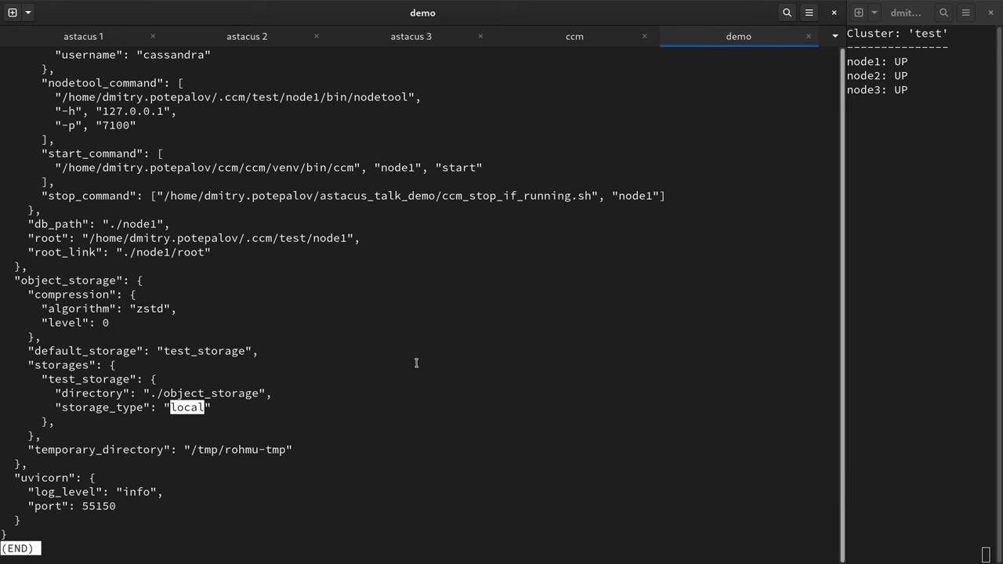
mouse_move(463, 357)
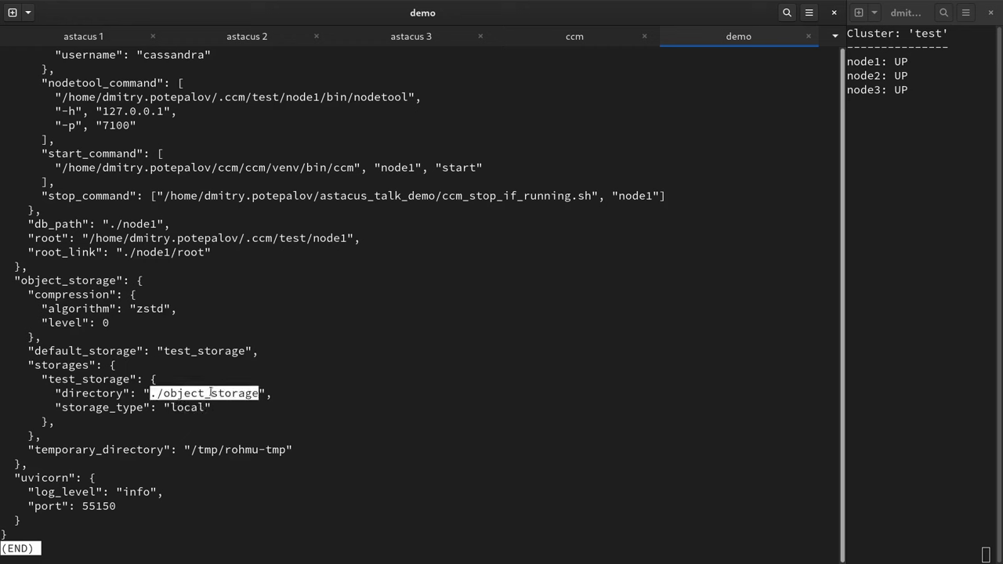
mouse_move(392, 372)
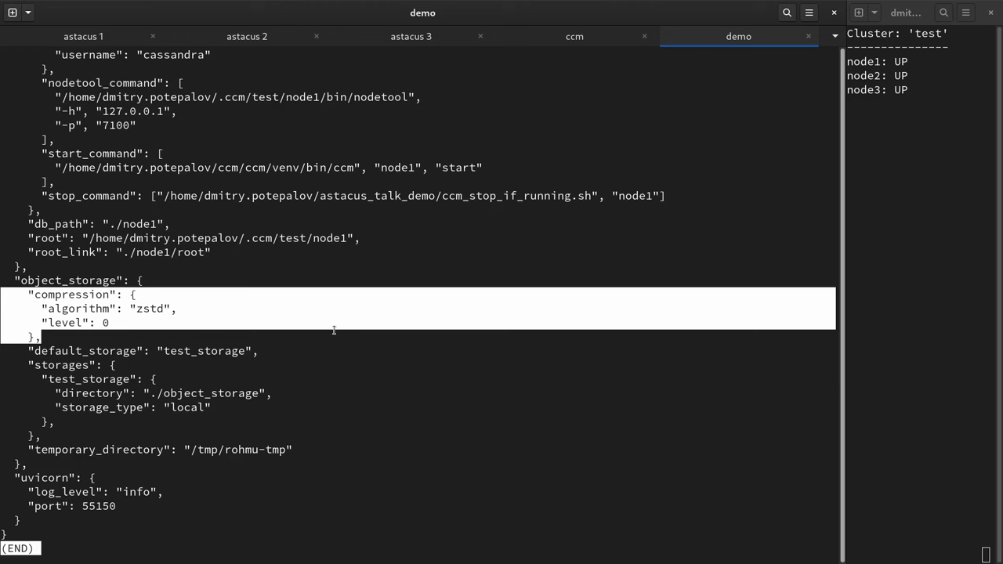
mouse_move(341, 395)
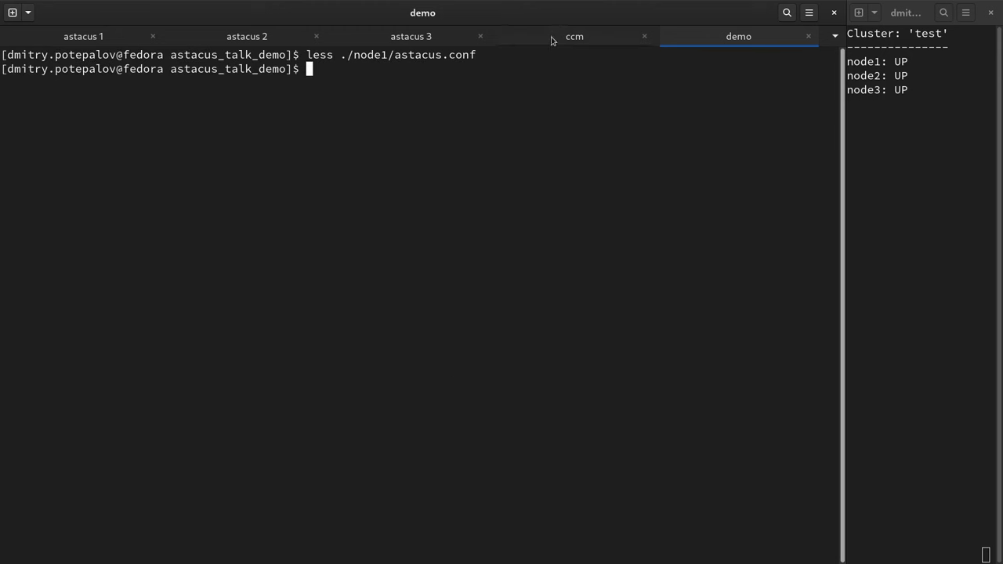
Step: Confirm the 150000-row count in the ccm session and return to the demo shell
left_click(575, 36)
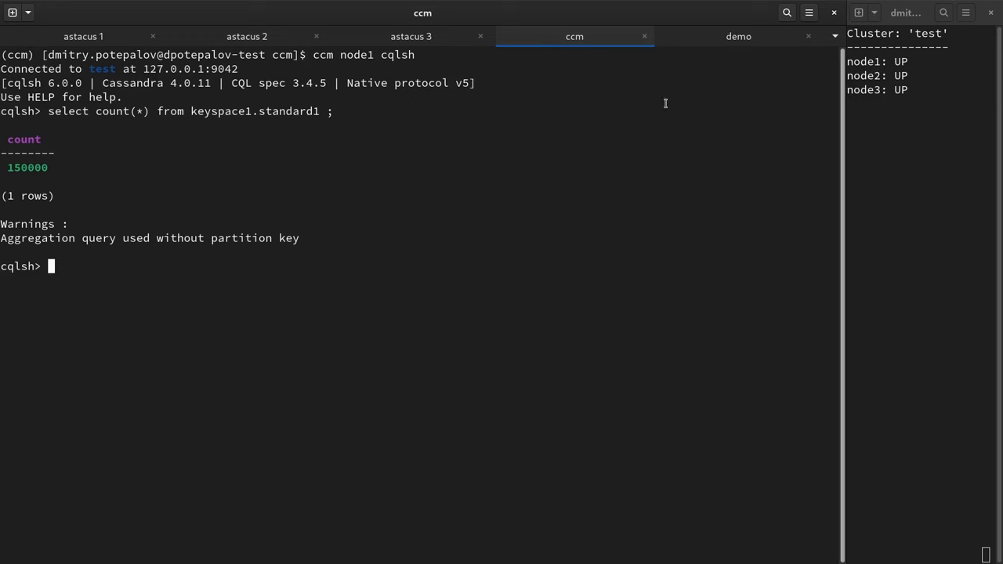
left_click(737, 36)
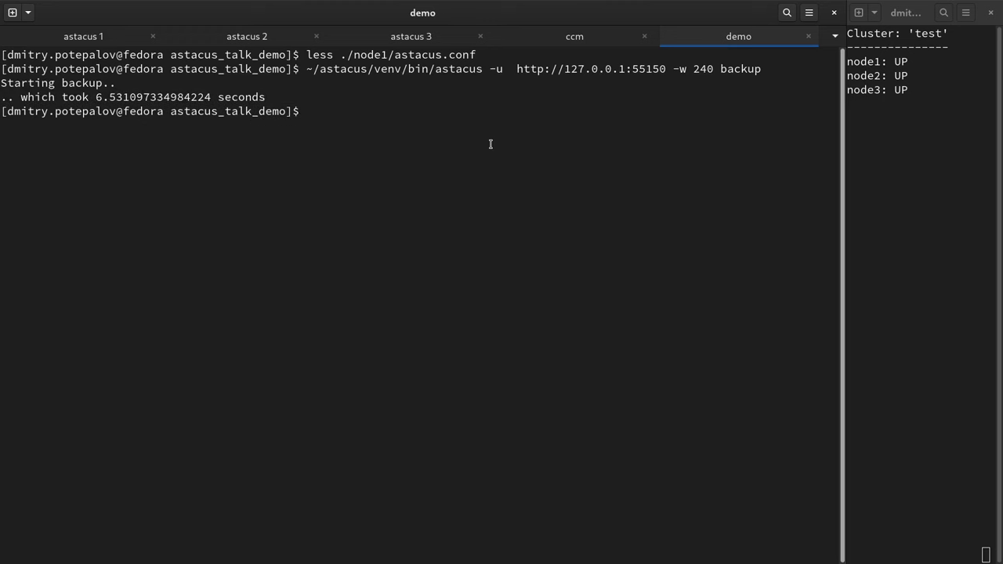
Step: List object_storage/json/ and copy the backup file name
type("ls")
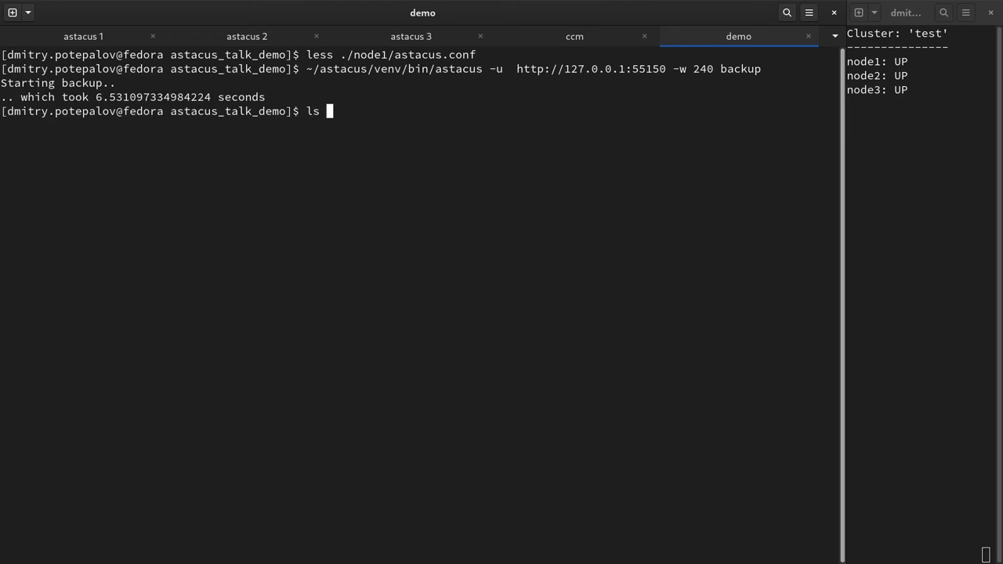
type("object_storage/json/")
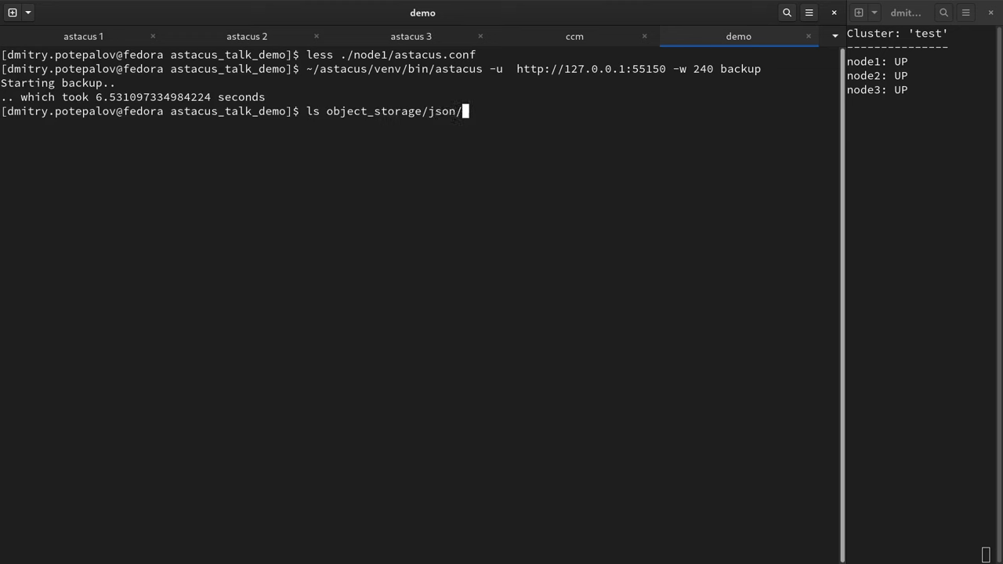
key("Return")
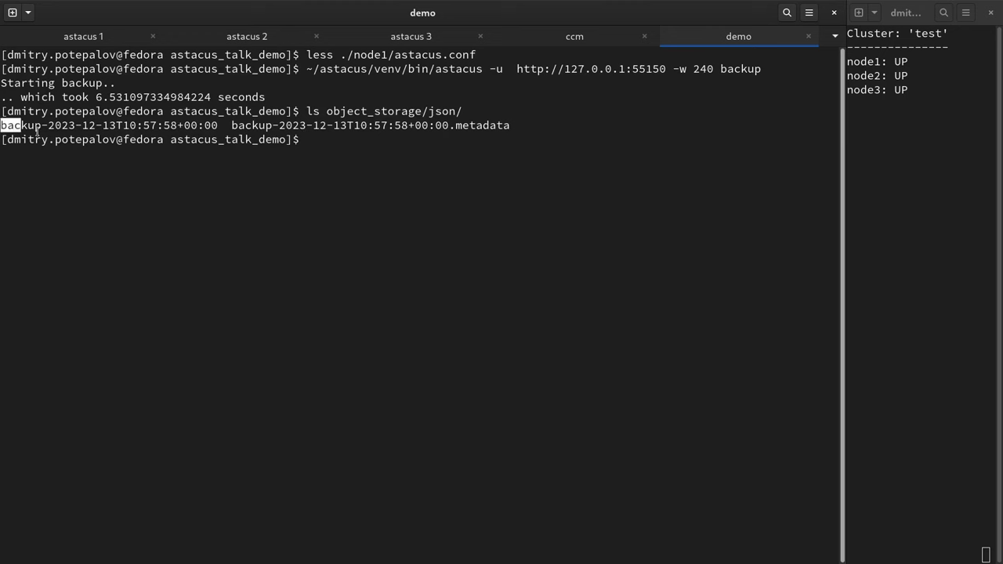
right_click(117, 126)
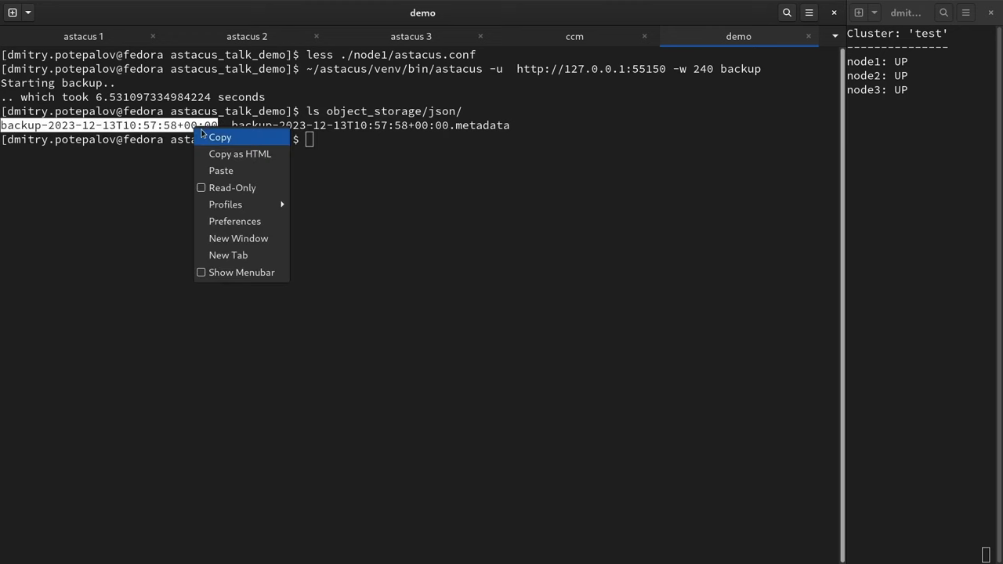
left_click(220, 137)
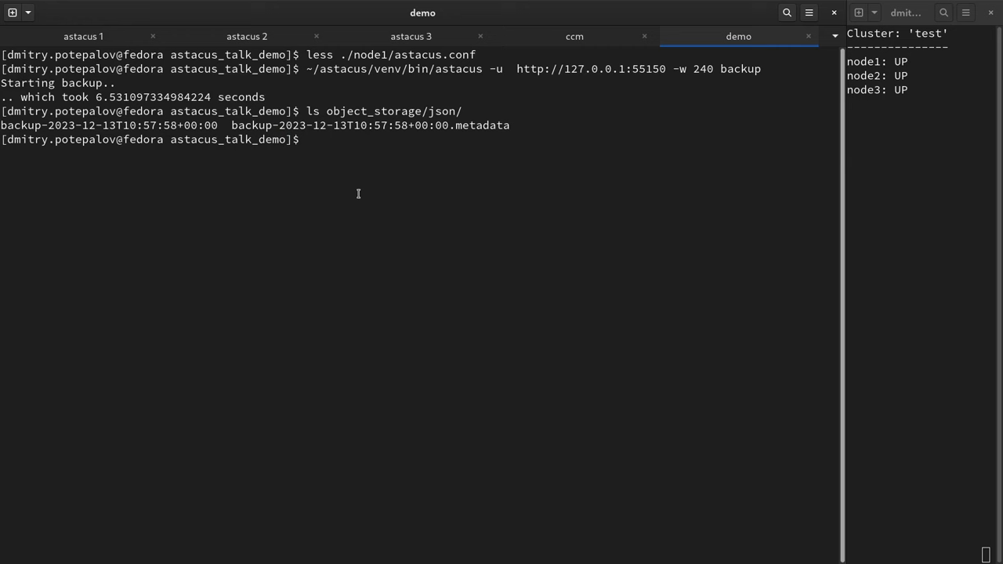
Step: Decompress backup-2023-12-13T10:57:58+00:00 with zstdcat, piping through jq -S into less
type("zs")
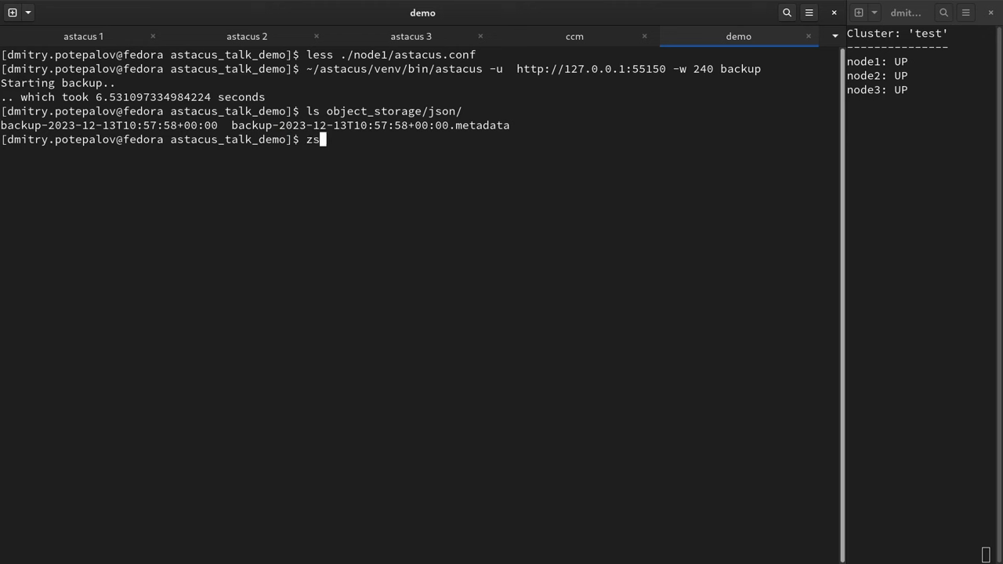
type("tdcat")
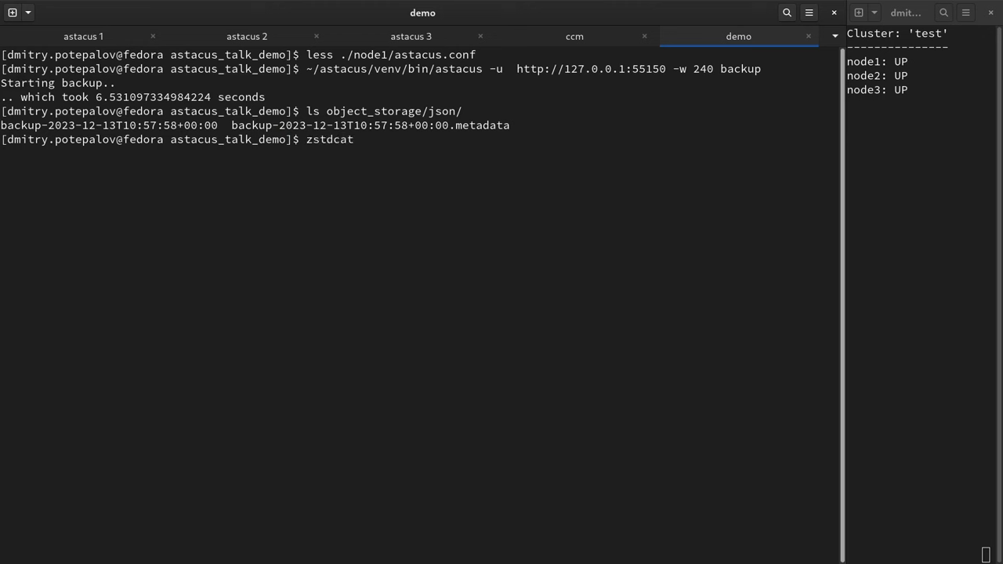
type("object_storage/json/")
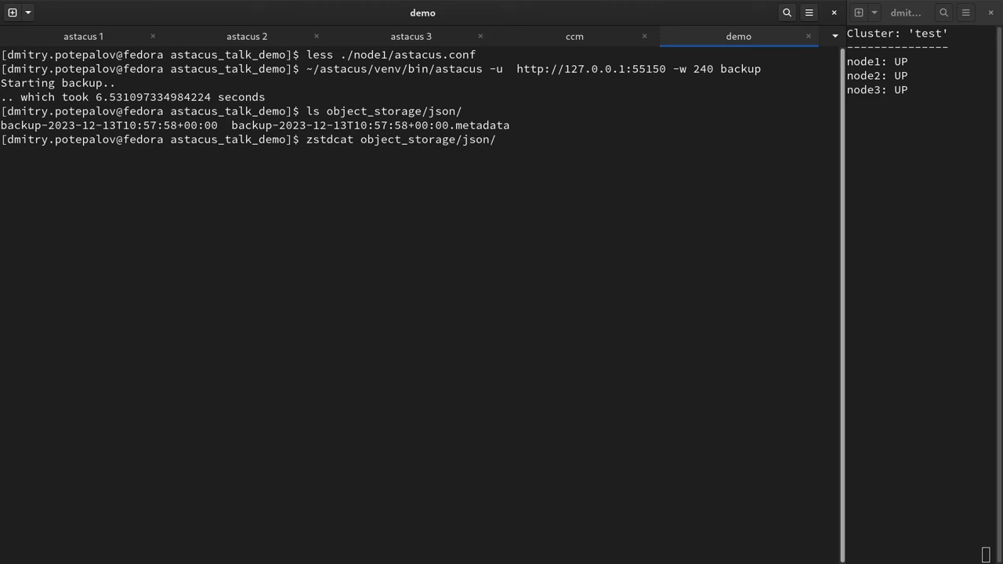
type("backup-2023-12-13T10:57:58+00:00 |")
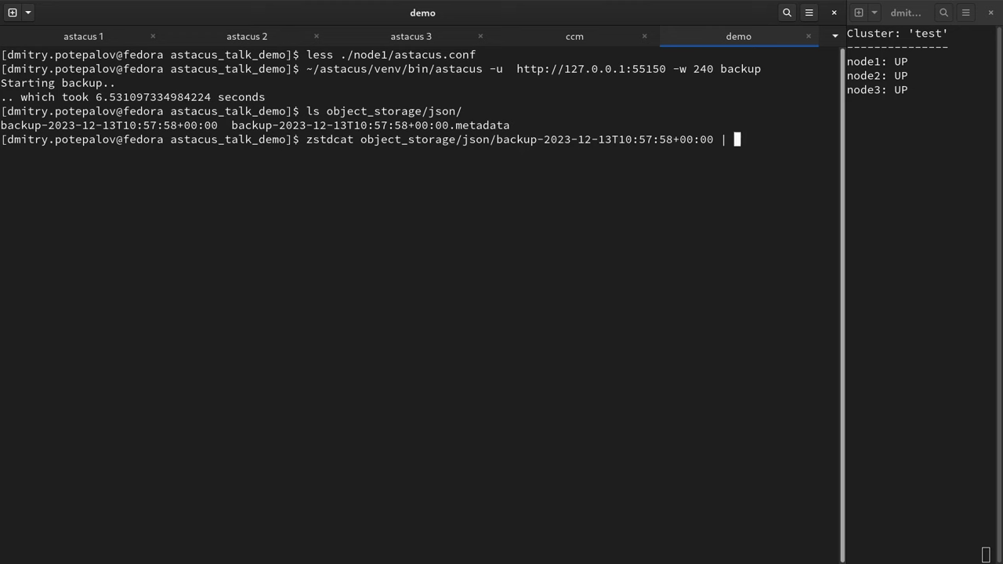
type("jq -S |")
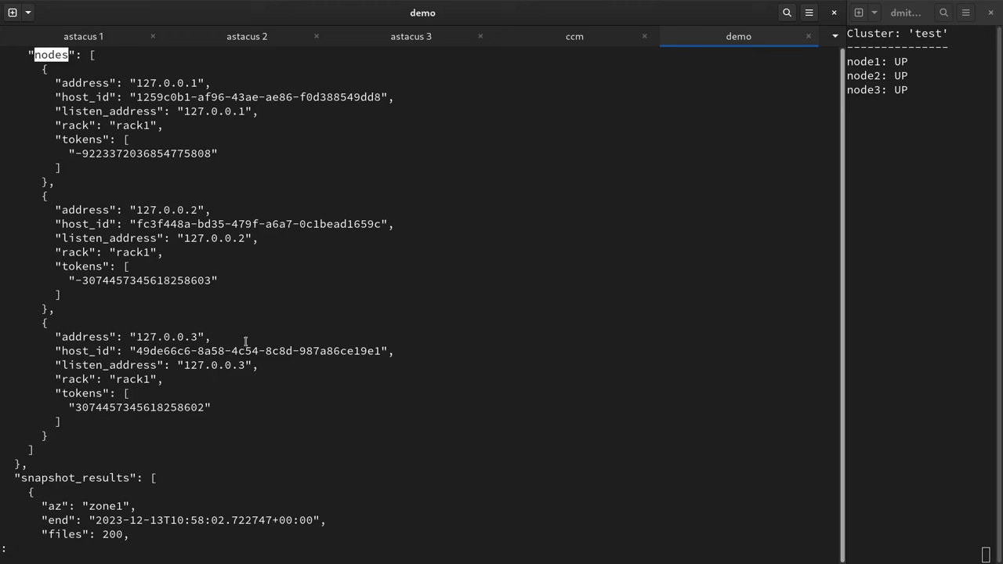
Step: Browse the manifest's nodes, snapshot results and file hashes, searching for 'Data'
scroll("down", 3)
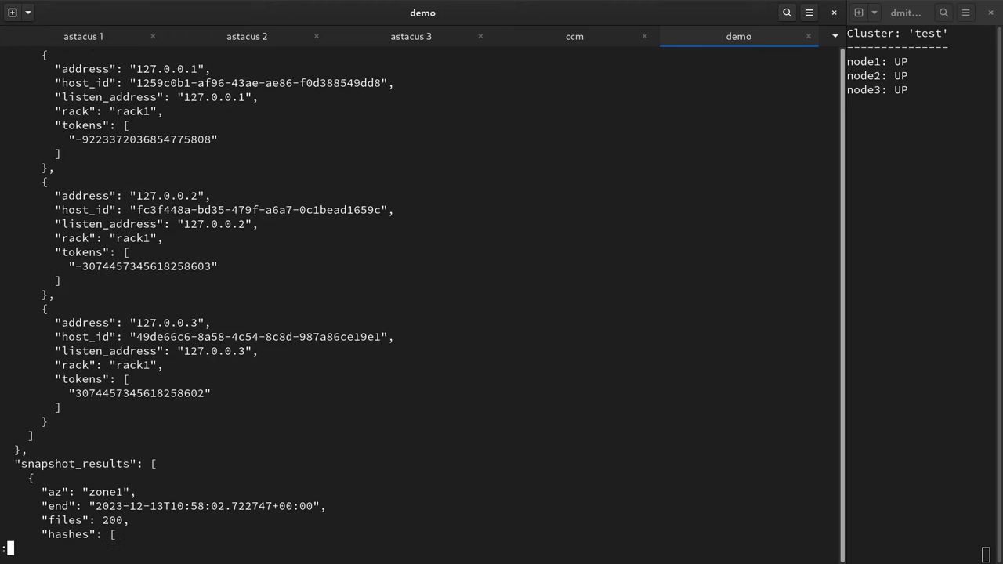
scroll("down", 3)
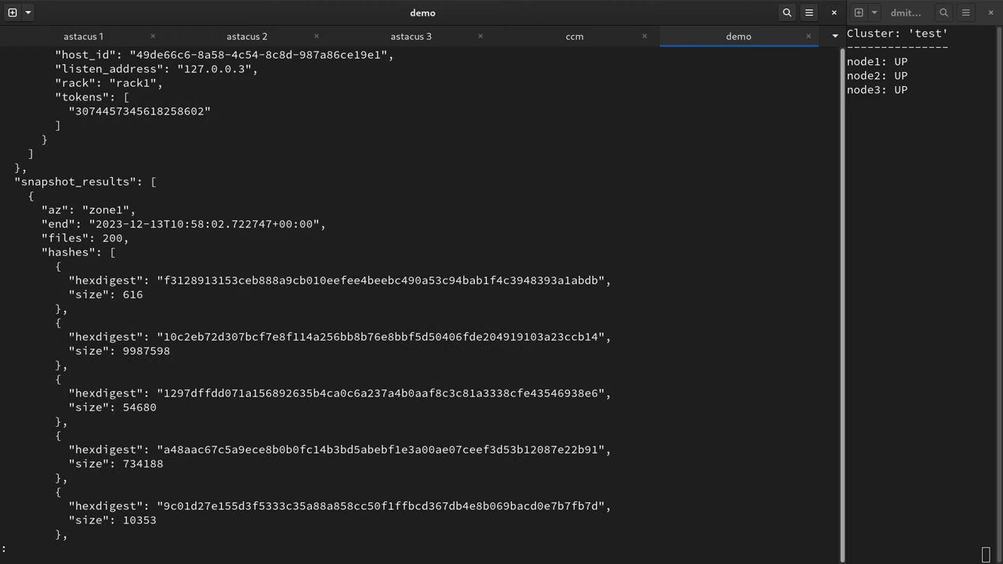
scroll("down", 3)
type("/")
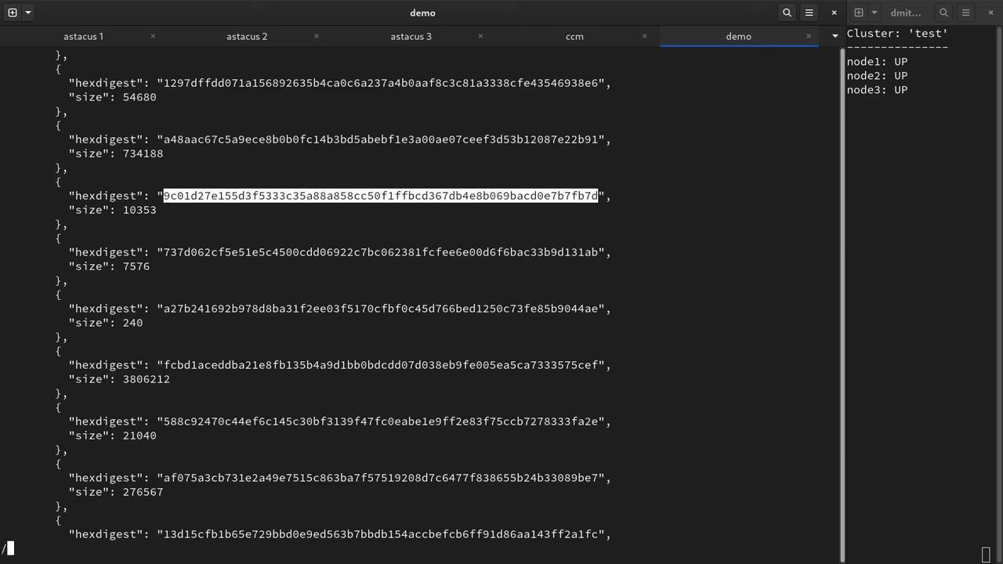
type("Data")
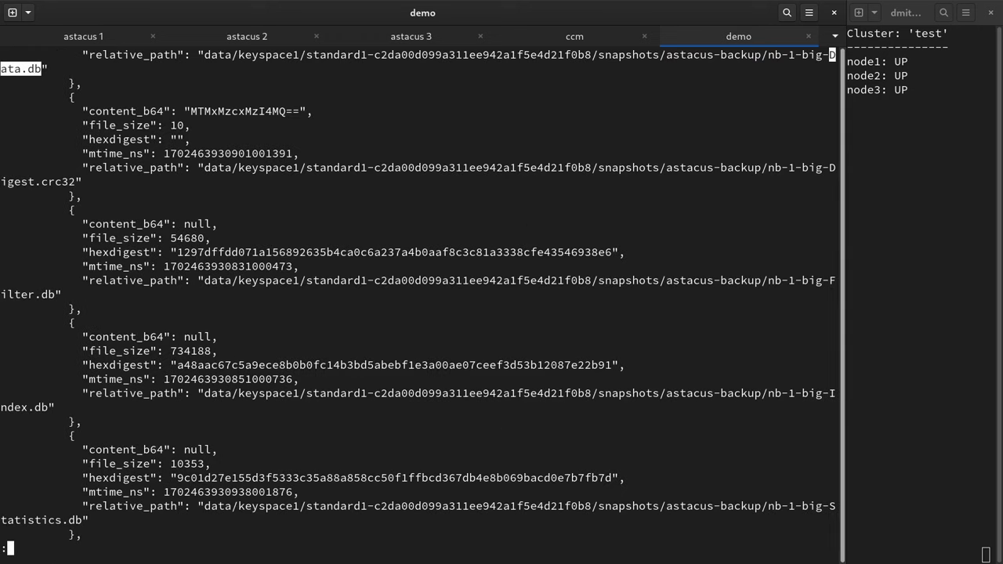
scroll("down", 3)
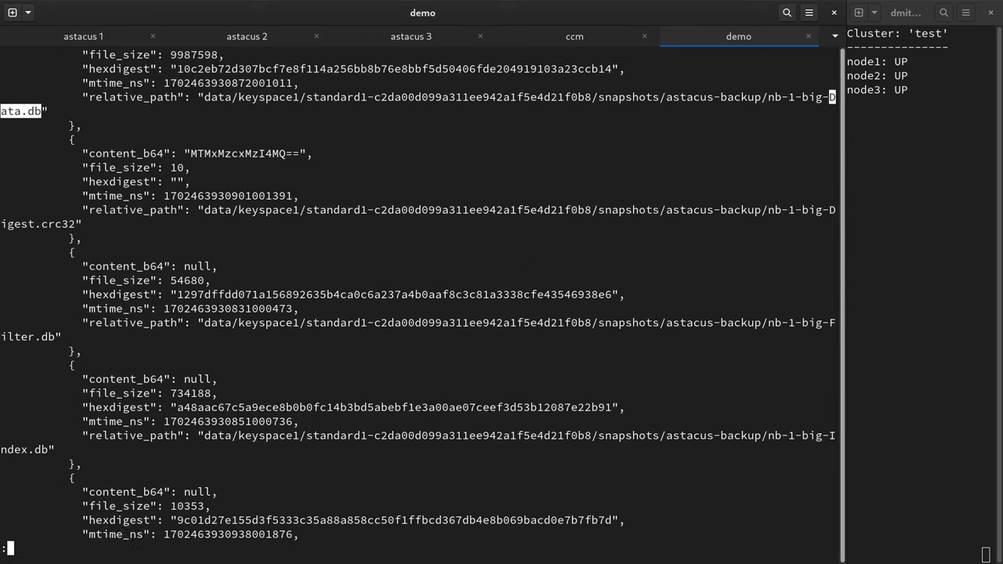
scroll("down", 3)
type("f")
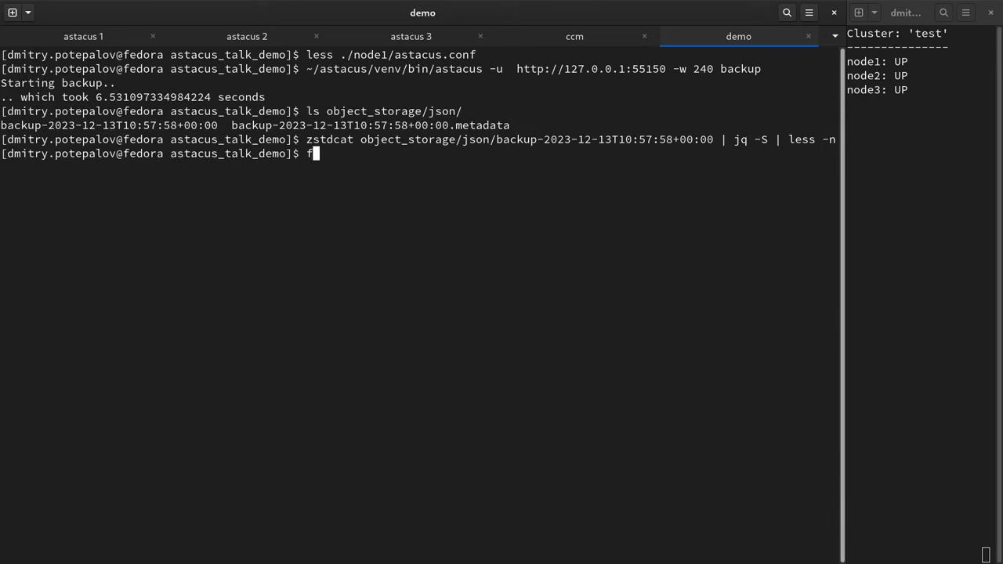
Step: Locate the manifest hash 10c2eb72… blob under object_storage/data/, then switch to ccm
type("ind -name")
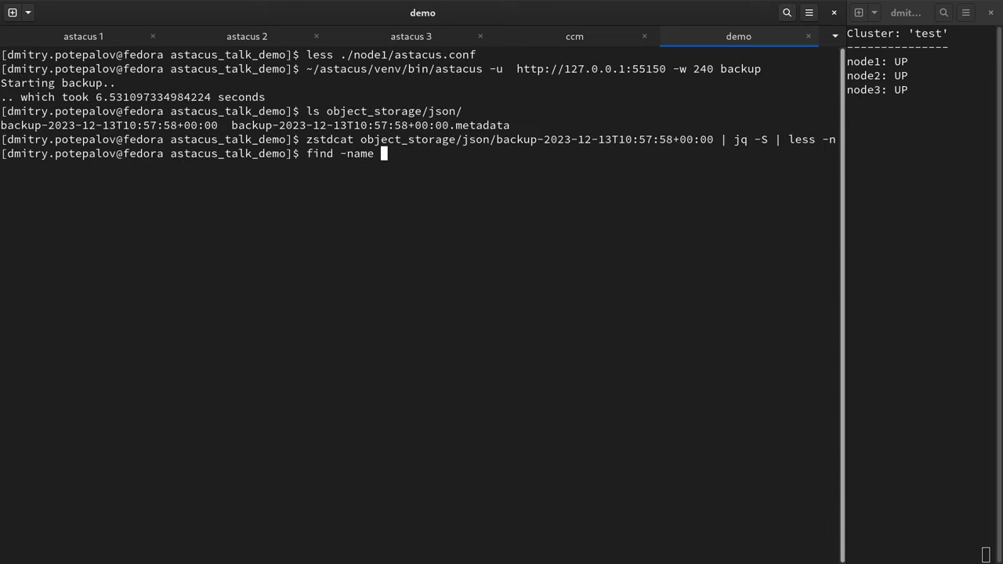
type("object_storage/data/")
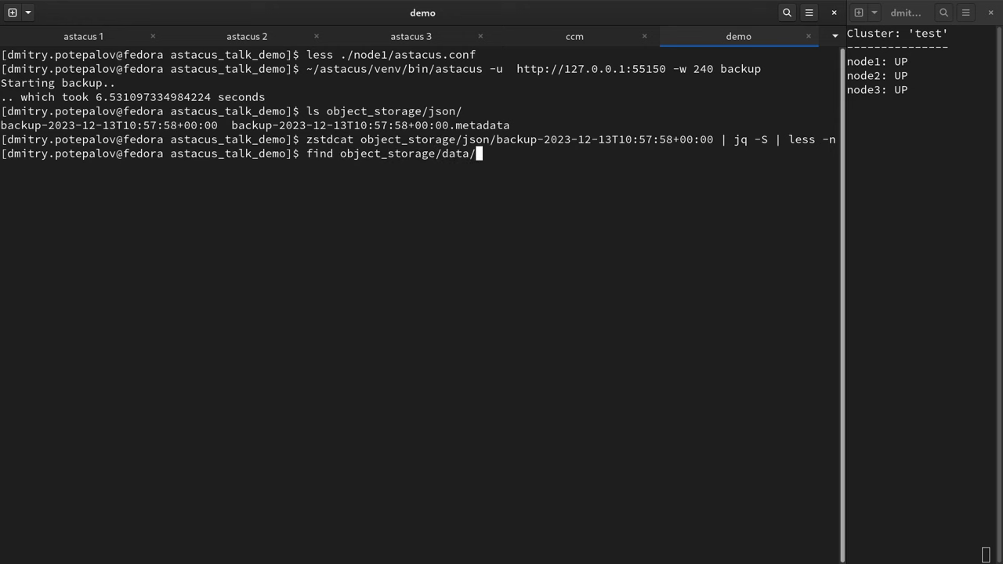
type("-name 10c2eb72d307bcf7e8f114a256bb8b76e8bbf5d50406fde204919103a23ccb14")
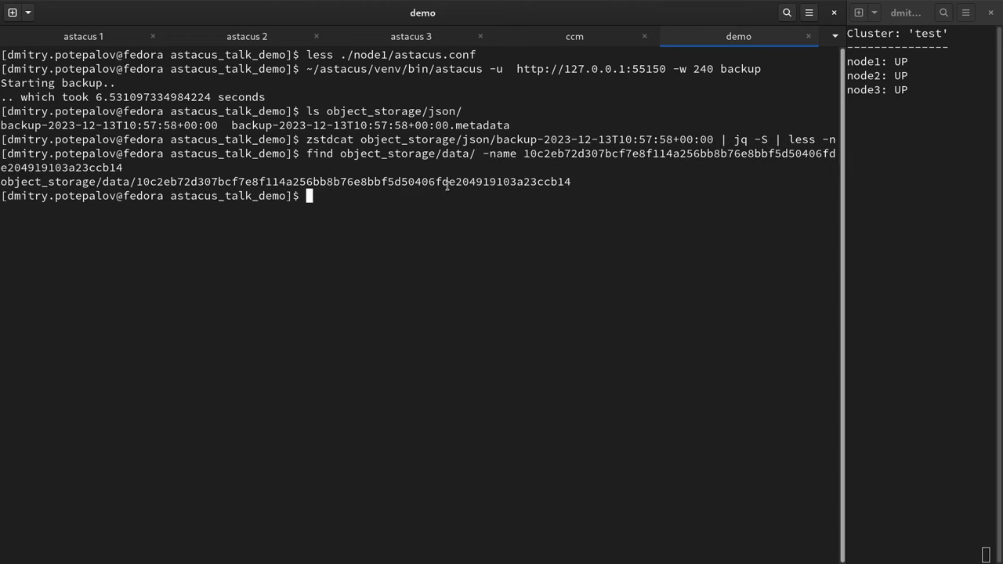
type("ls")
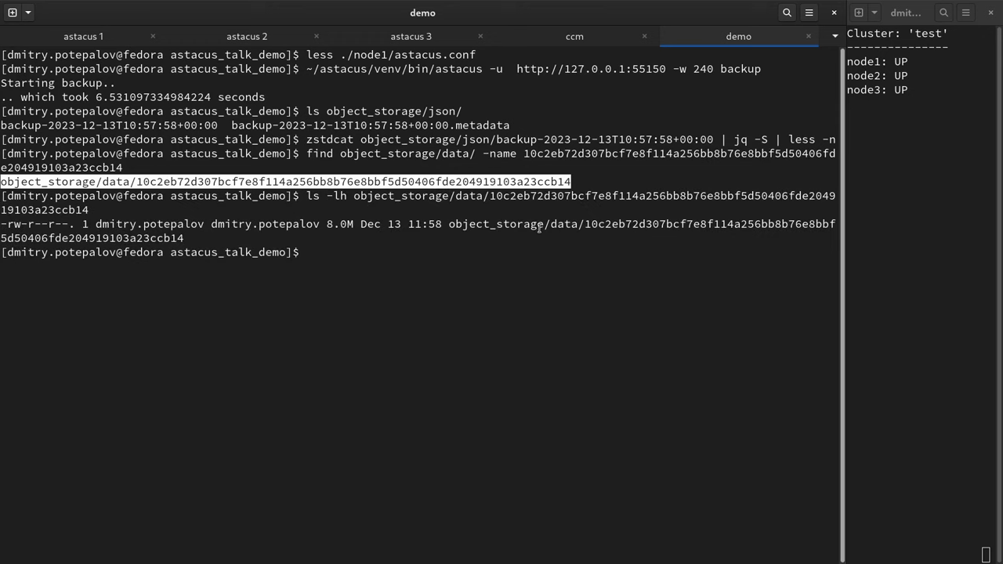
double_click(339, 224)
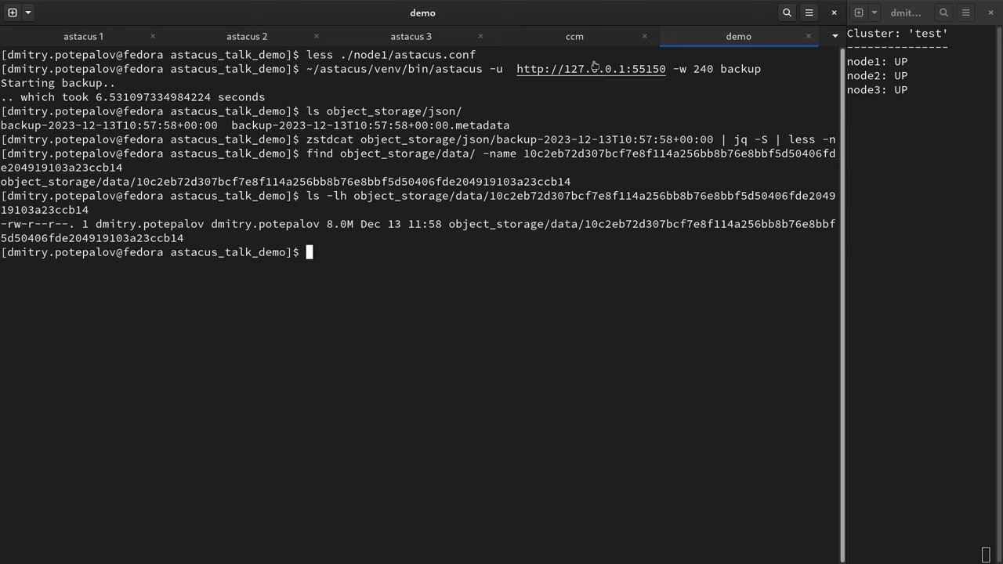
left_click(575, 36)
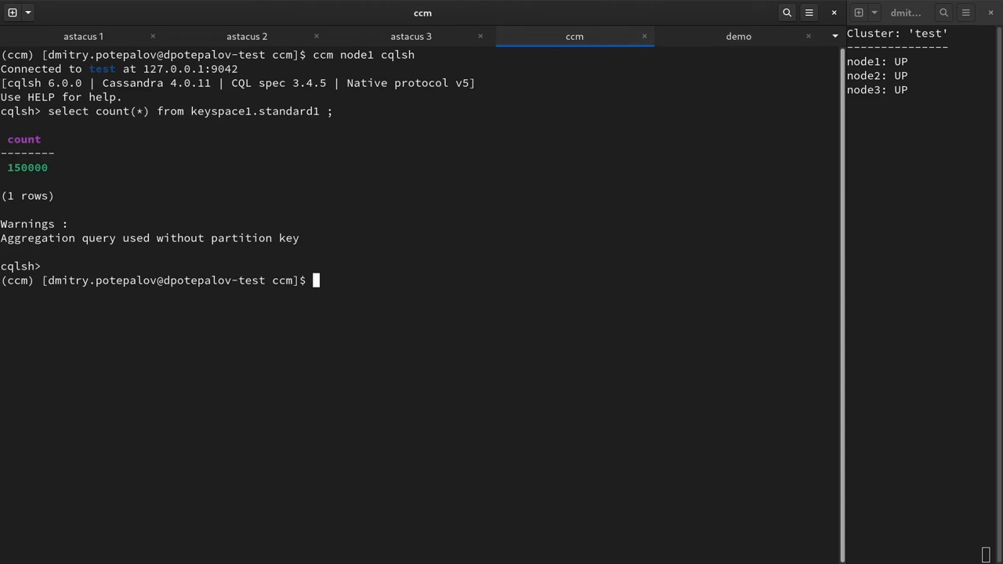
Step: Remove the test cluster and recreate it as three Cassandra 4.0.11 nodes
type("ccm remove test")
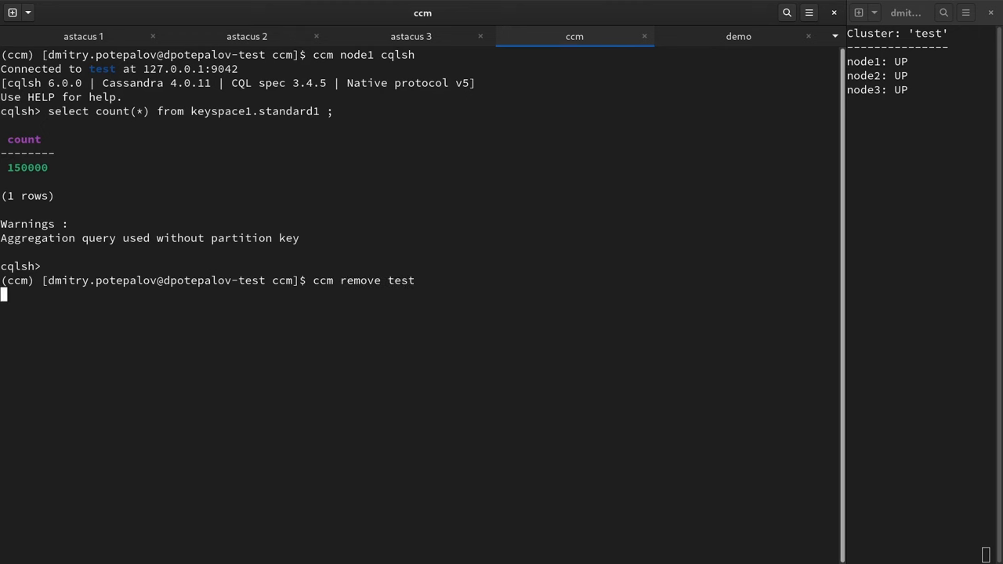
key("Return")
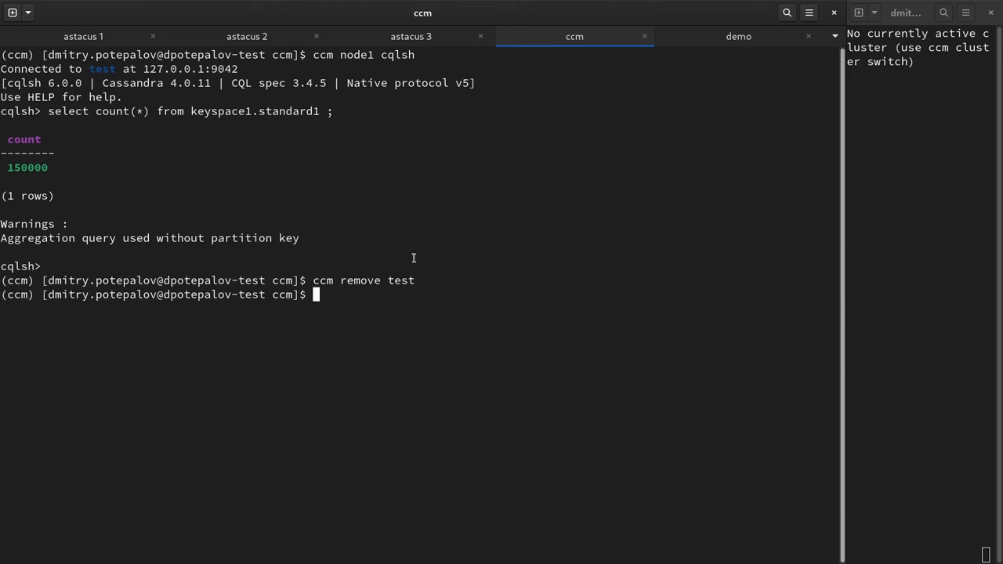
key("ctrl+r")
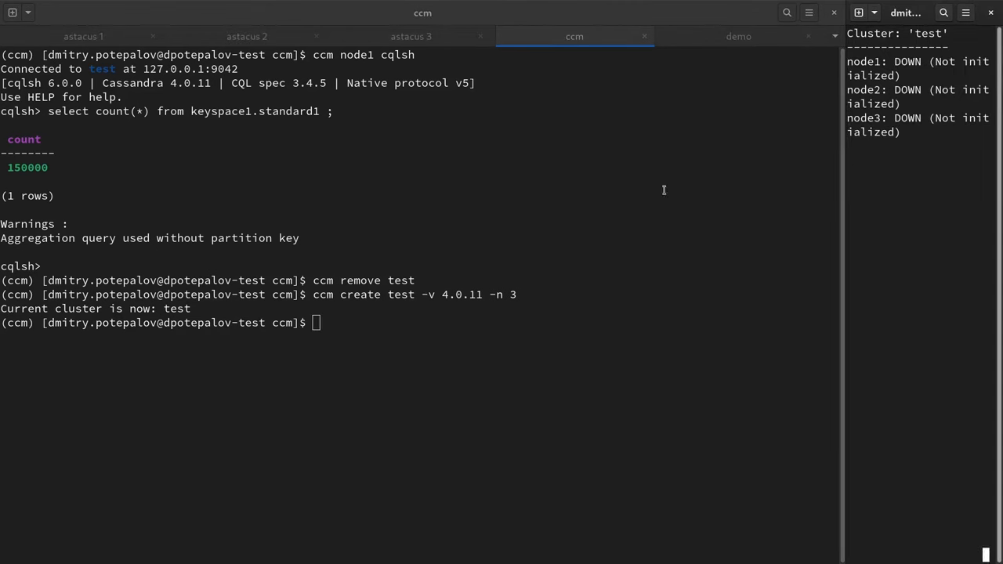
mouse_move(528, 238)
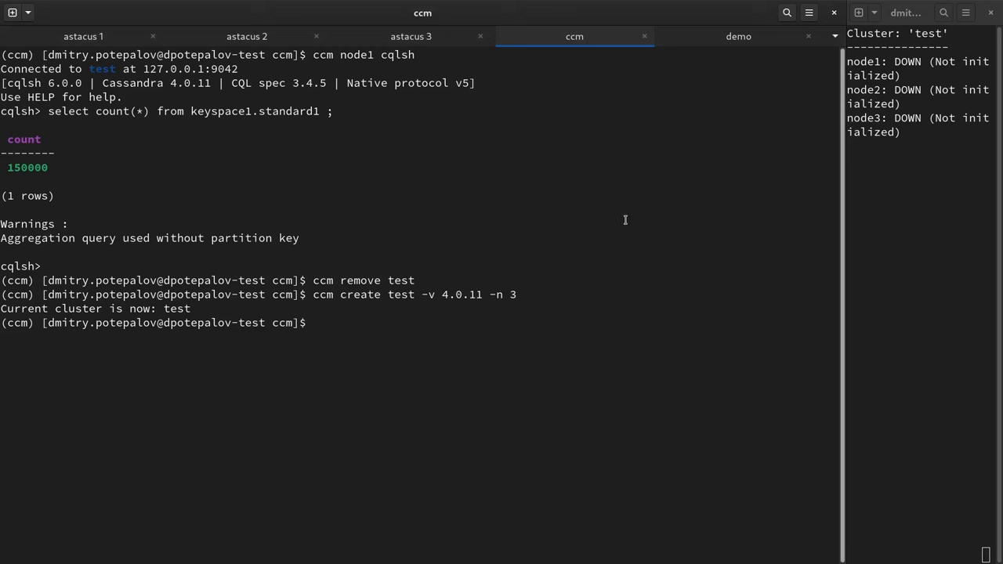
mouse_move(771, 67)
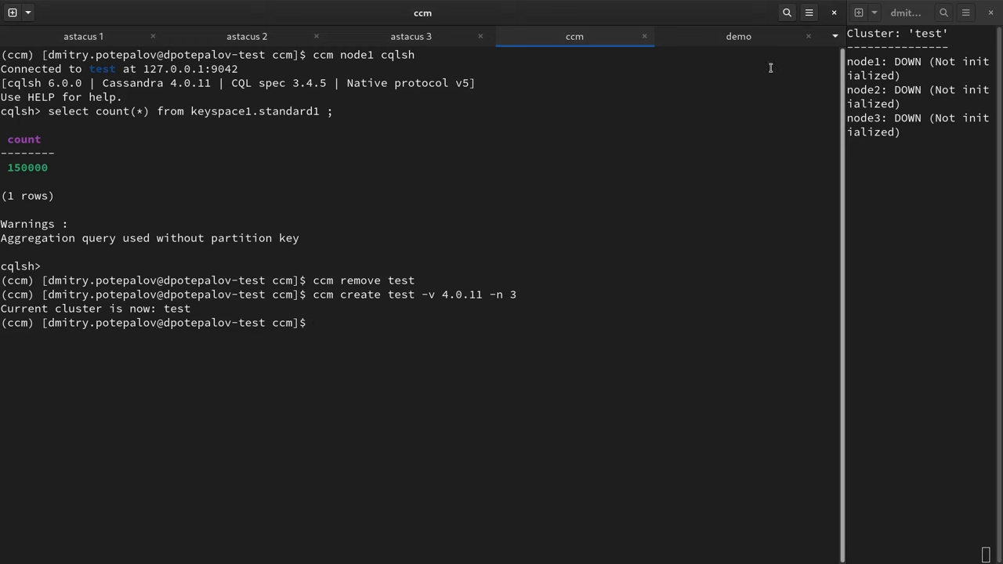
left_click(737, 37)
type("~/astacus/venv/bin/astacus -u  http://127.0.0.1:55150 -w 240 restore")
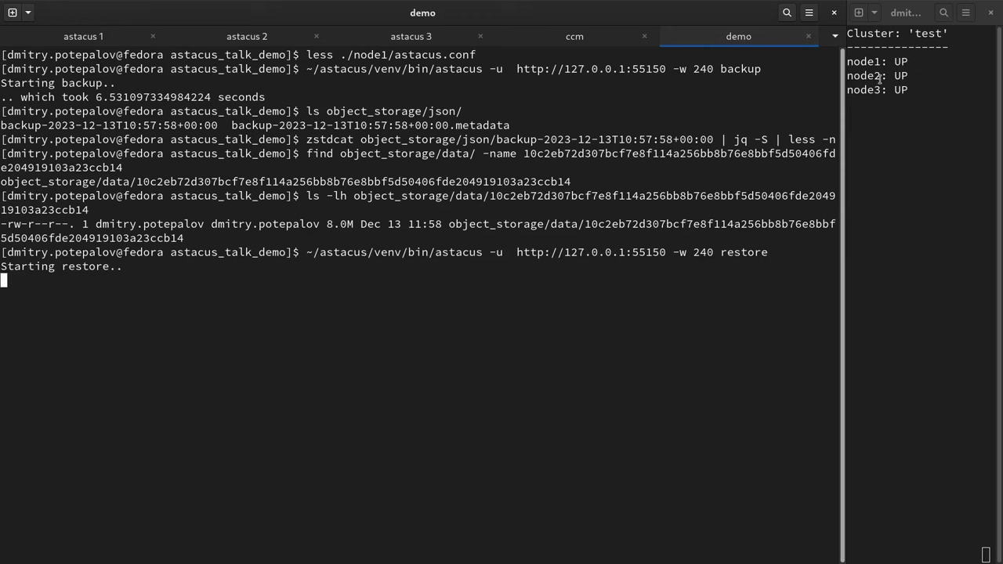
mouse_move(682, 293)
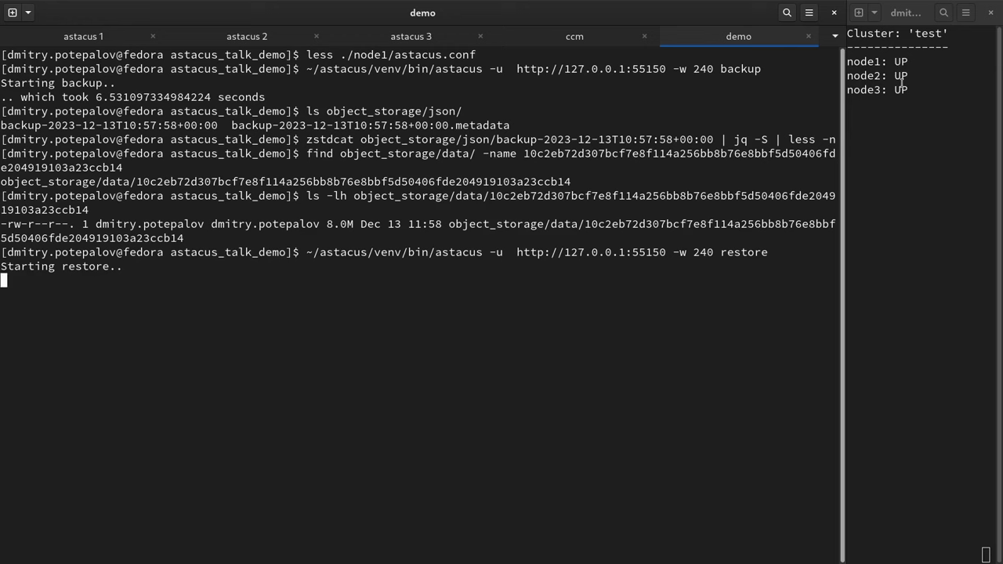
mouse_move(406, 320)
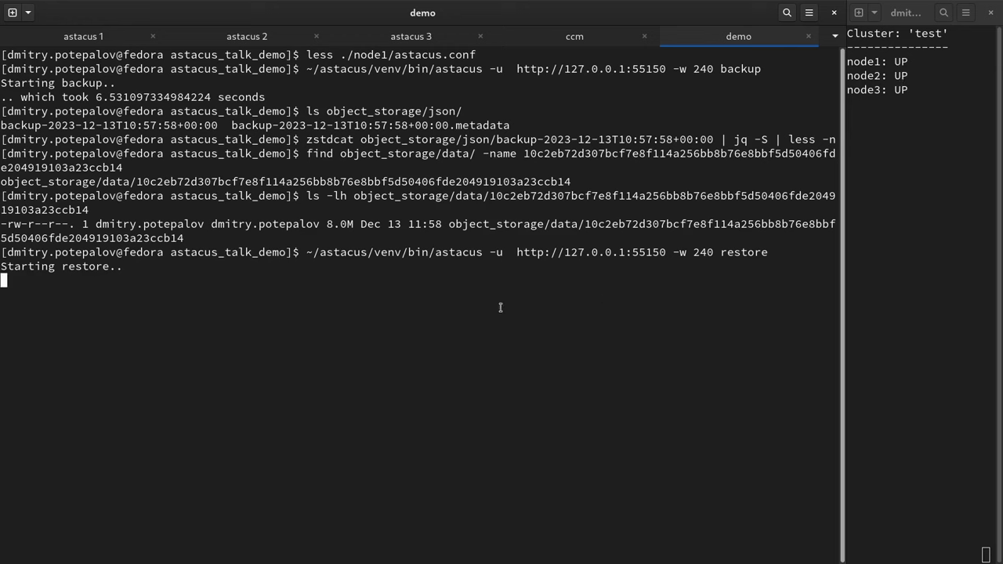
mouse_move(373, 271)
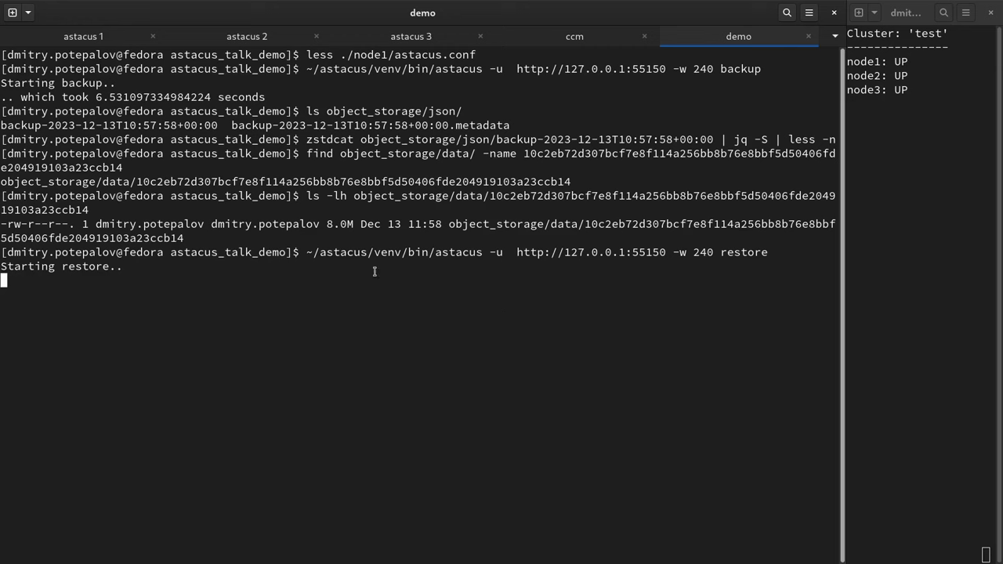
Step: Select the astacus executable path while the restore runs
double_click(394, 252)
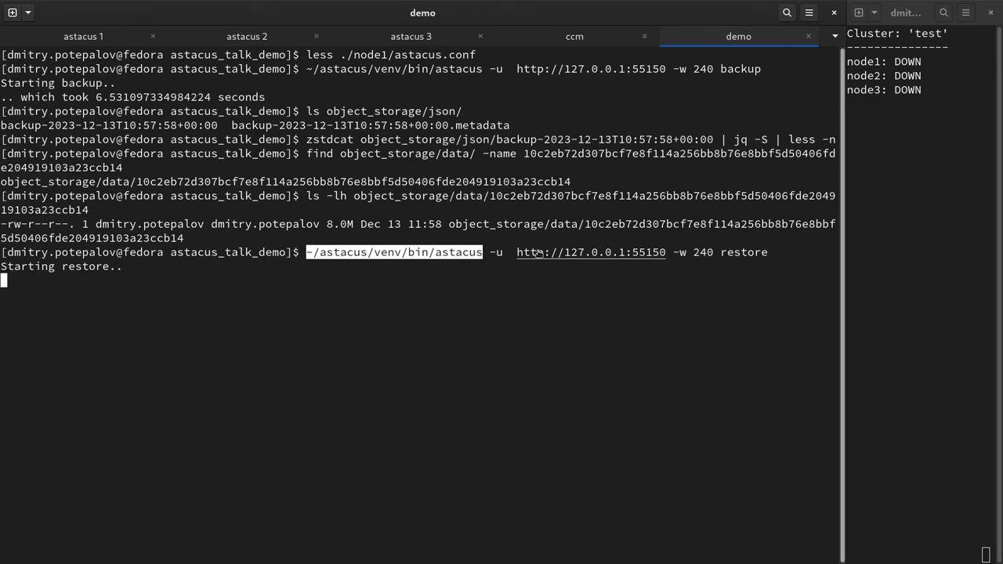
mouse_move(658, 284)
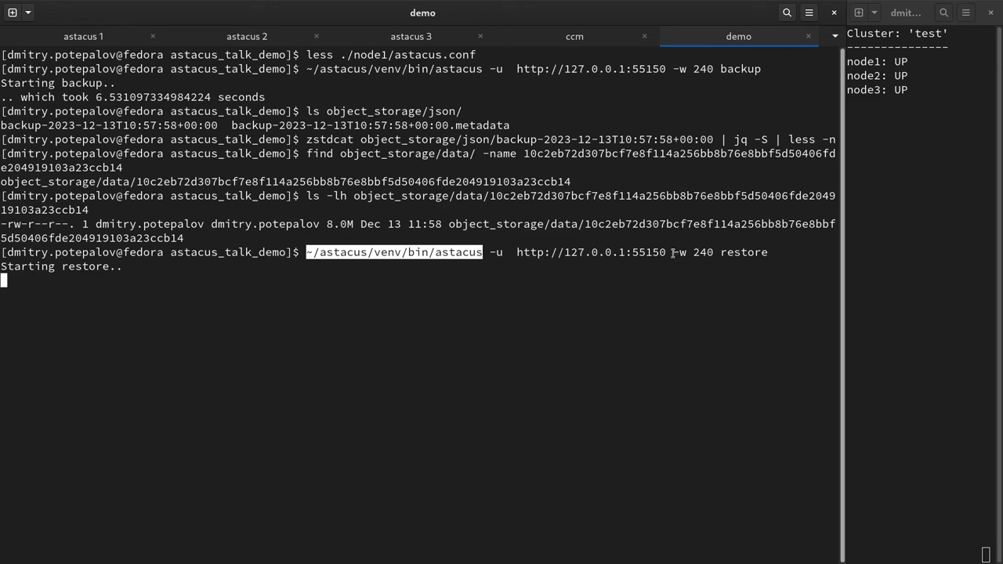
mouse_move(530, 324)
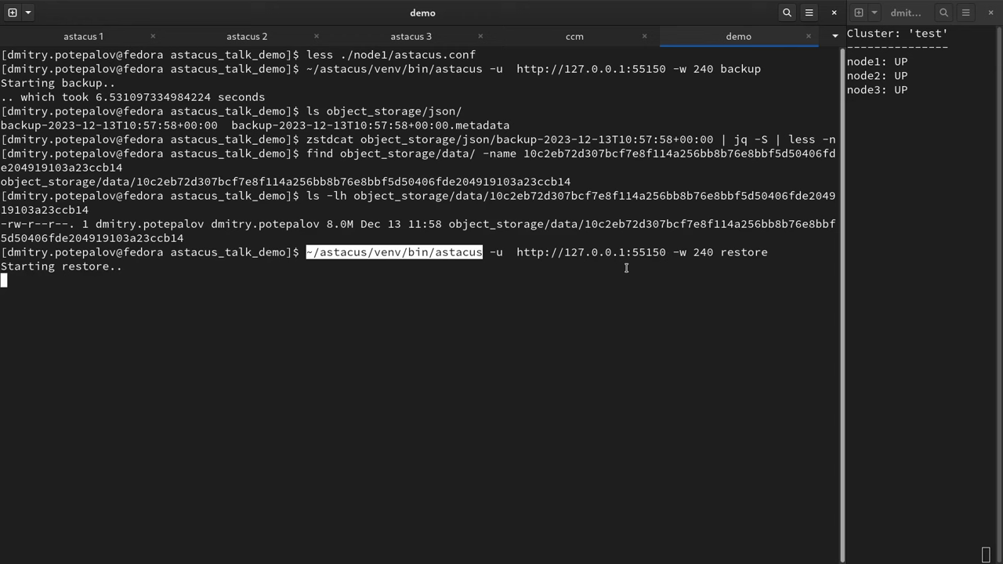
mouse_move(612, 309)
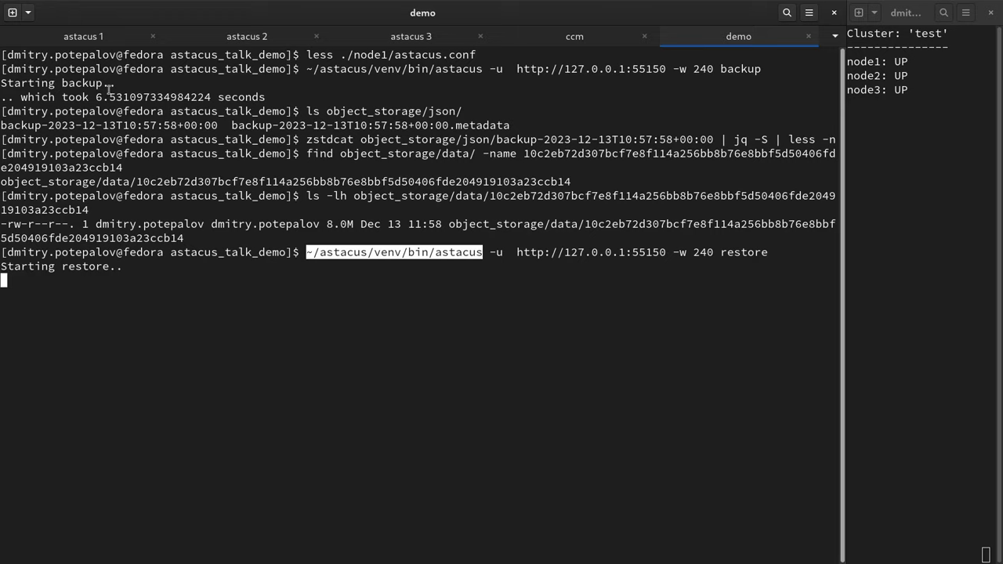
mouse_move(82, 36)
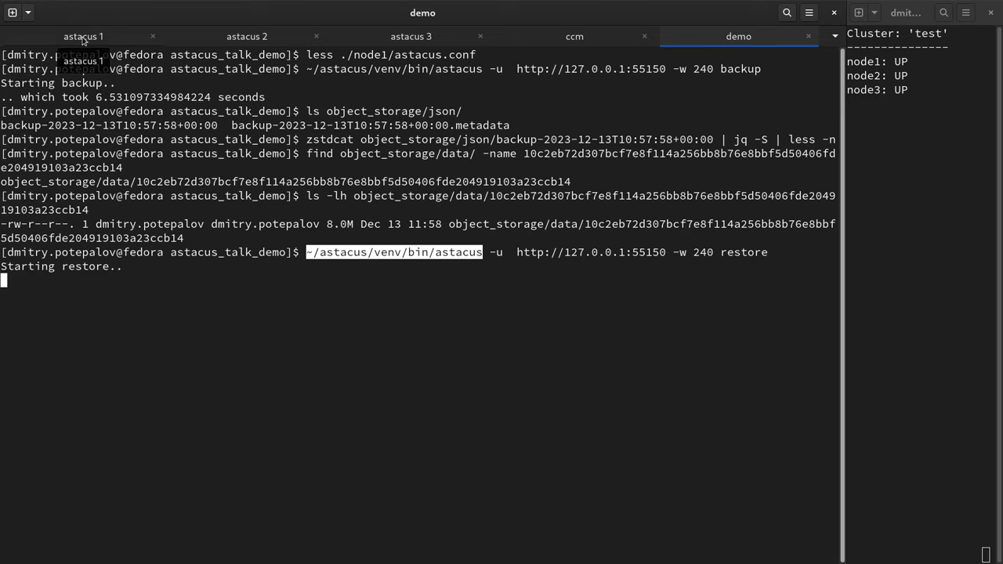
left_click(83, 36)
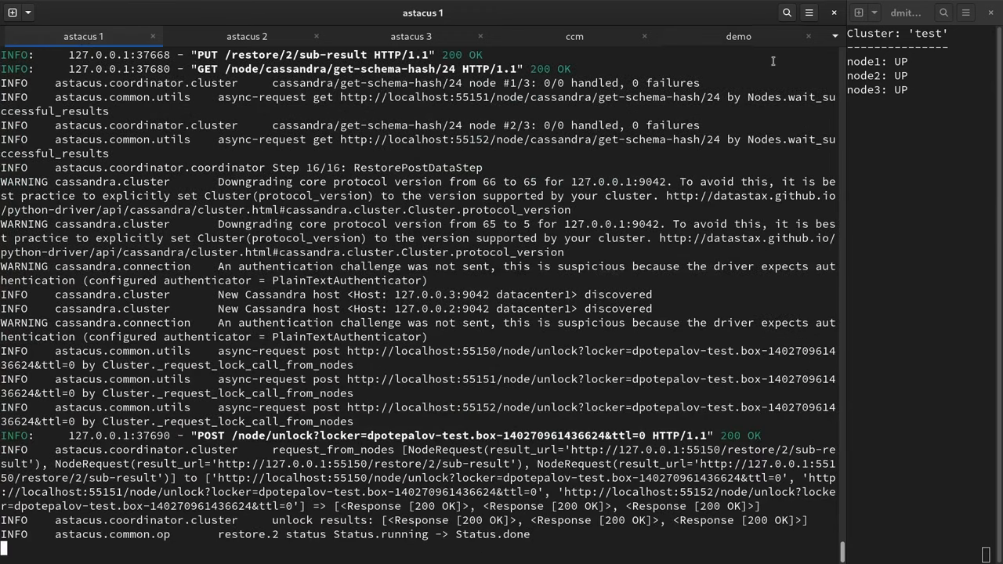
left_click(738, 36)
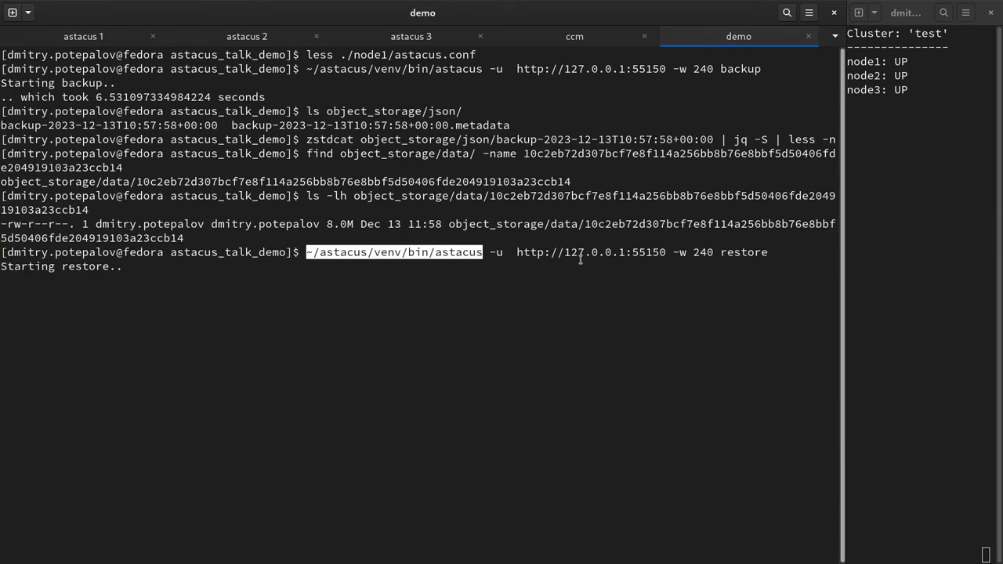
mouse_move(575, 36)
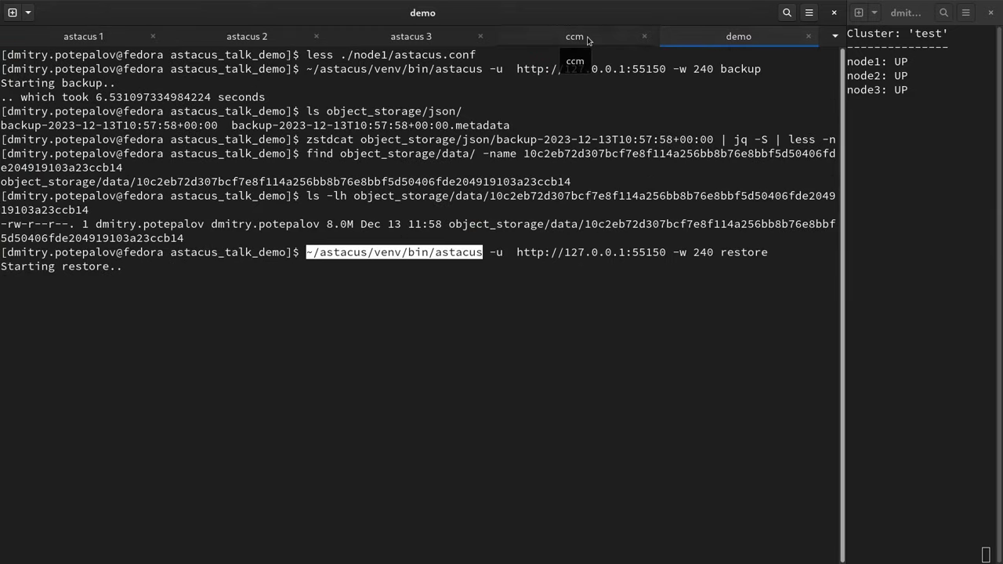
Step: From the ccm session, enter 'select count(*) from keyspace1.standard1 ;' in node1's cqlsh
left_click(575, 36)
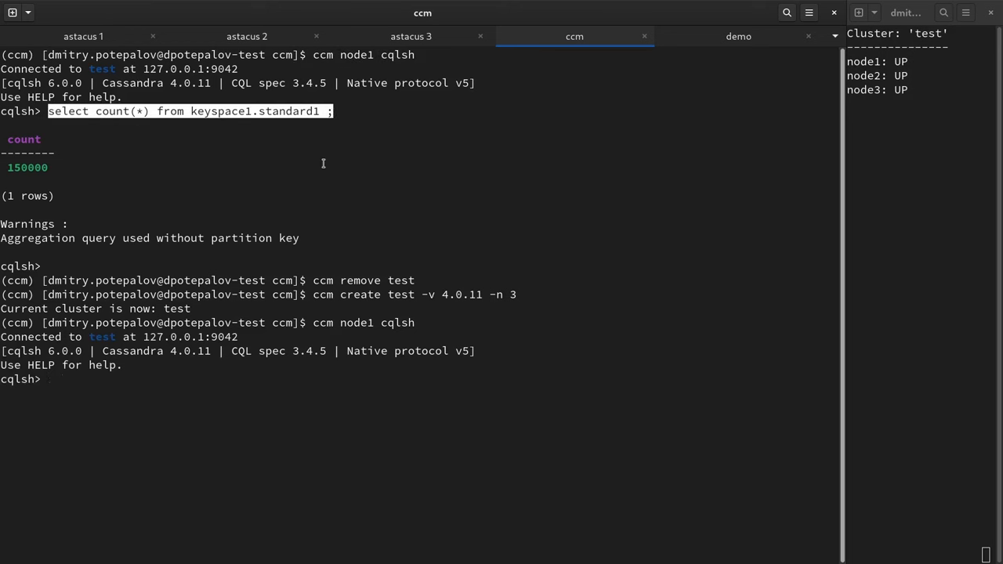
type("select count(*) from keyspace1.standard1 ;")
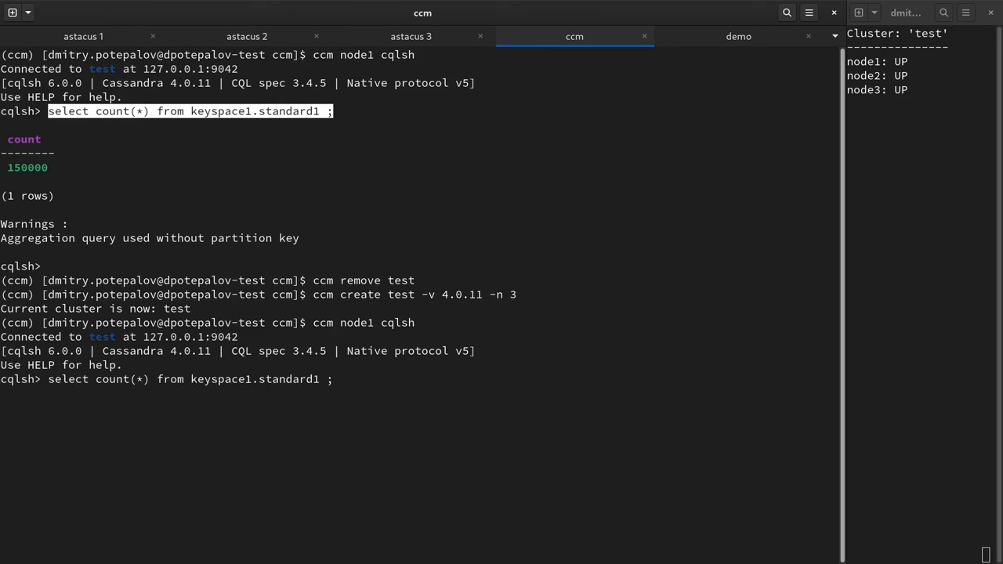